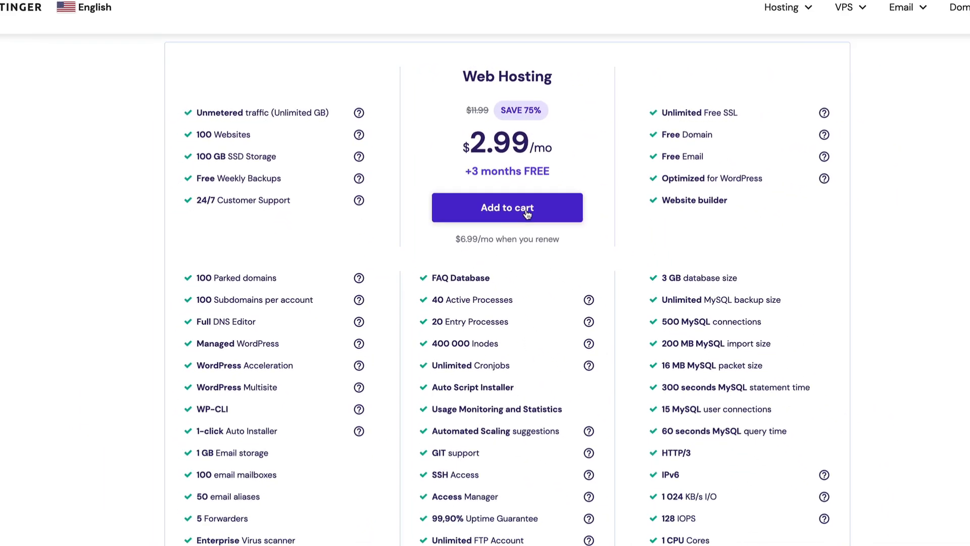
Add the 48-month Premium Web Hosting plan to the cart and apply the coupon for a $129.17 total.
{"action": "left_click", "coordinate": [506, 207]}
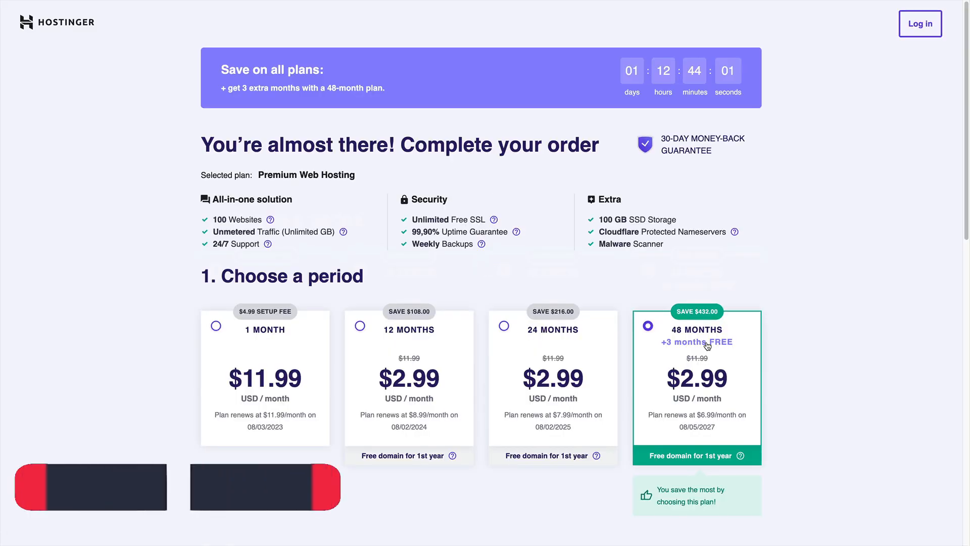
{"action": "scroll", "scroll_direction": "down", "scroll_amount": 3}
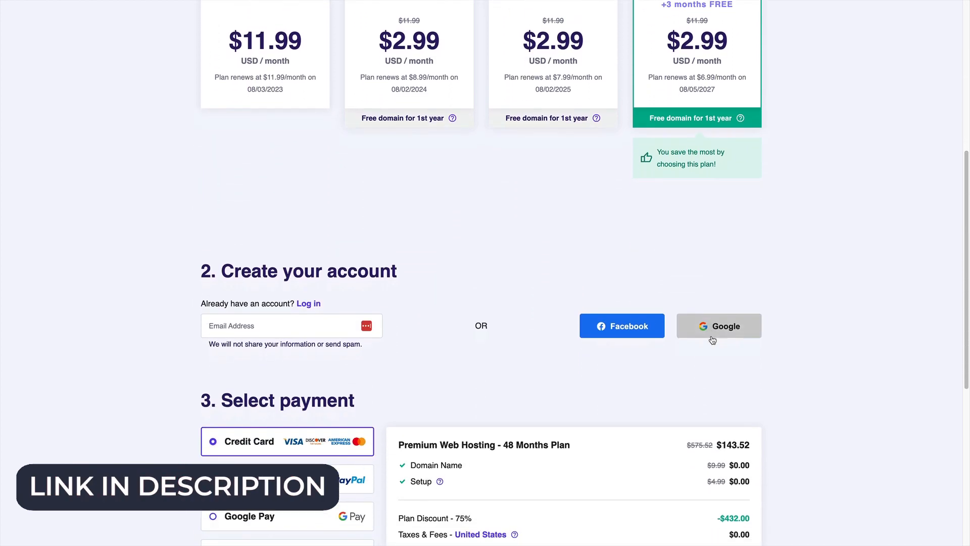
{"action": "scroll", "scroll_direction": "down", "scroll_amount": 3}
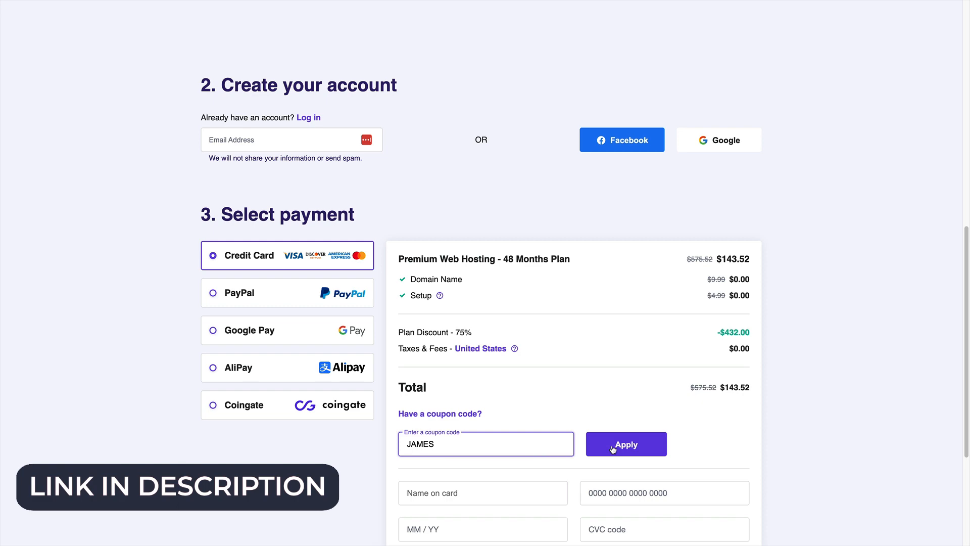
{"action": "left_click", "coordinate": [625, 444]}
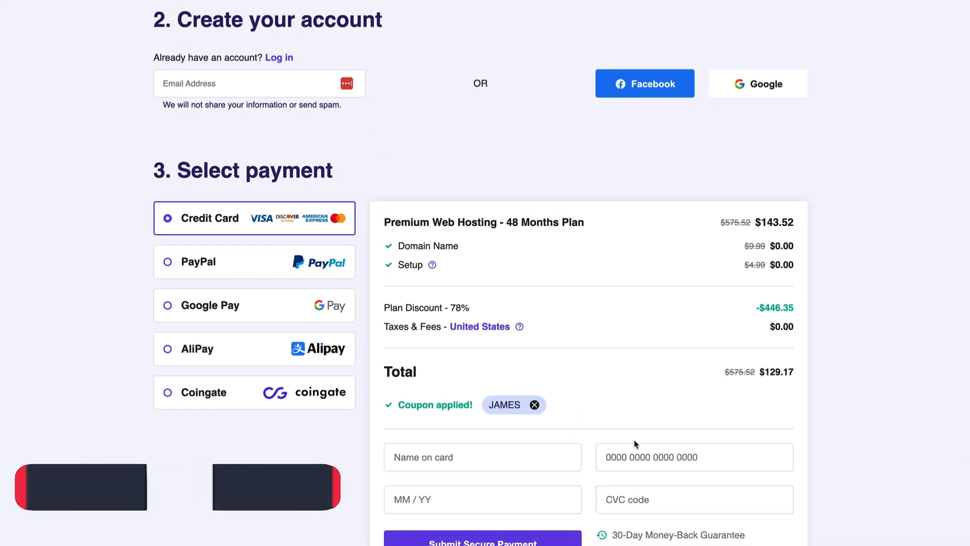
{"action": "scroll", "scroll_direction": "down", "scroll_amount": 3}
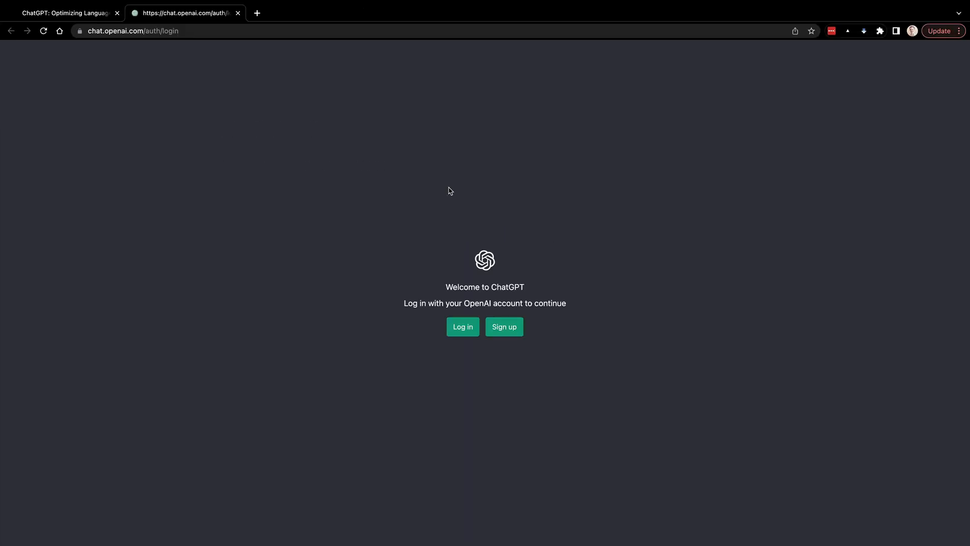
Log in to ChatGPT with the first Google account and dismiss the update notice.
{"action": "left_click", "coordinate": [462, 327]}
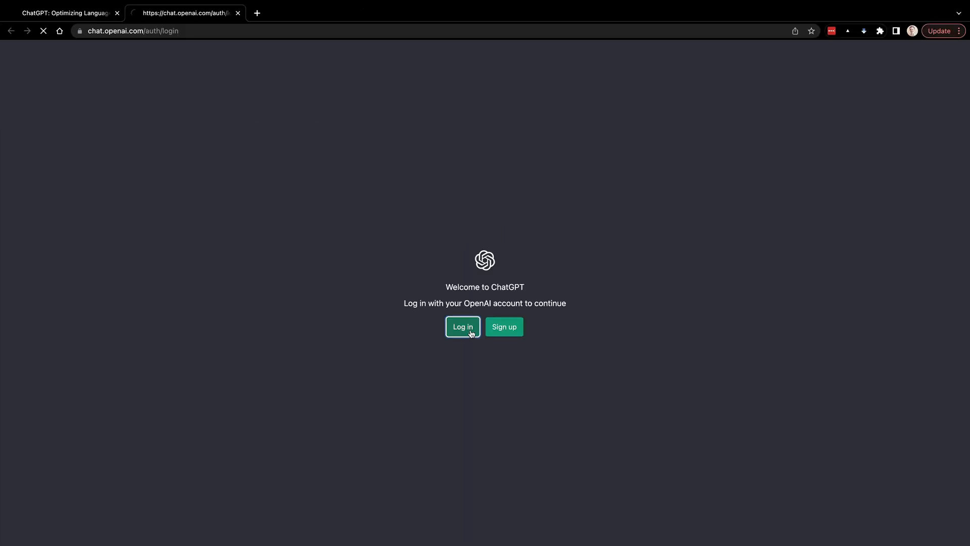
{"action": "left_click", "coordinate": [461, 326]}
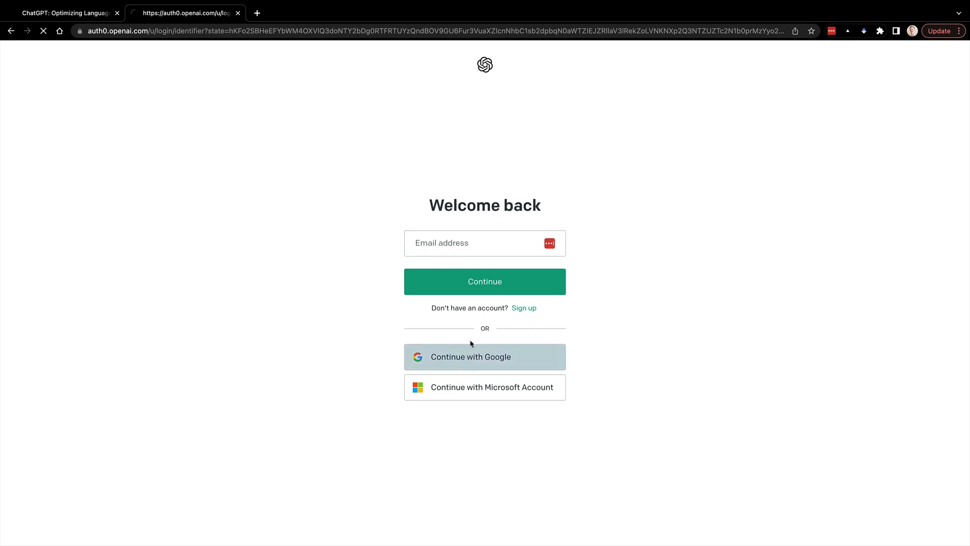
{"action": "left_click", "coordinate": [485, 356]}
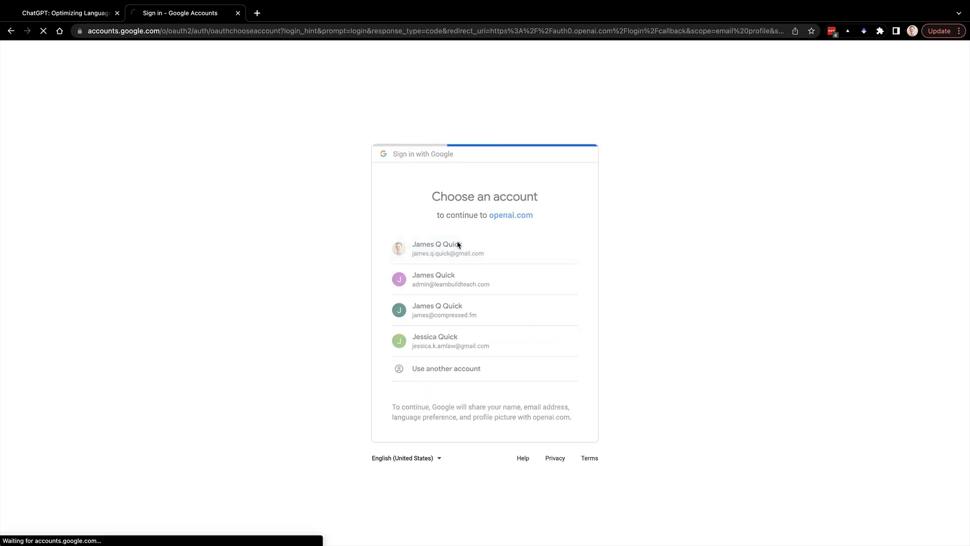
{"action": "left_click", "coordinate": [447, 248]}
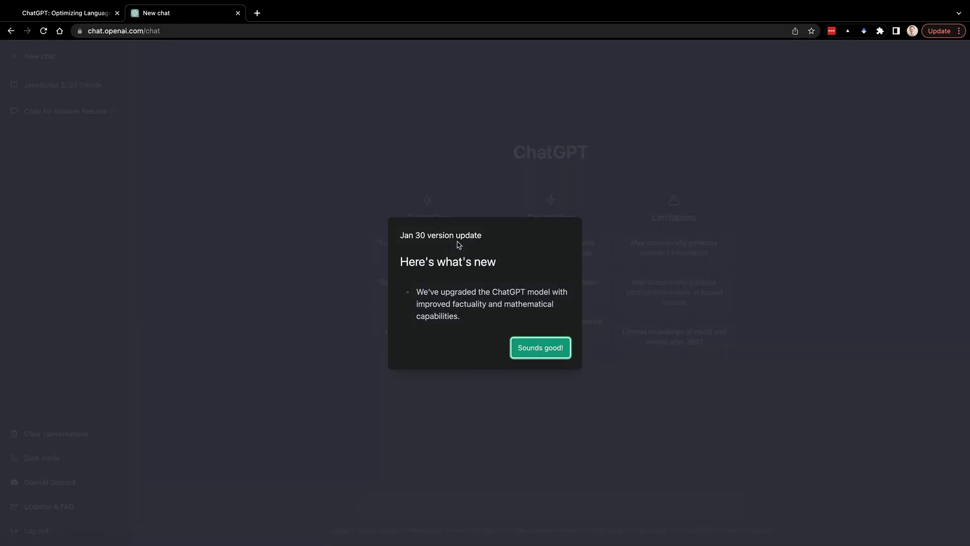
{"action": "left_click", "coordinate": [540, 346]}
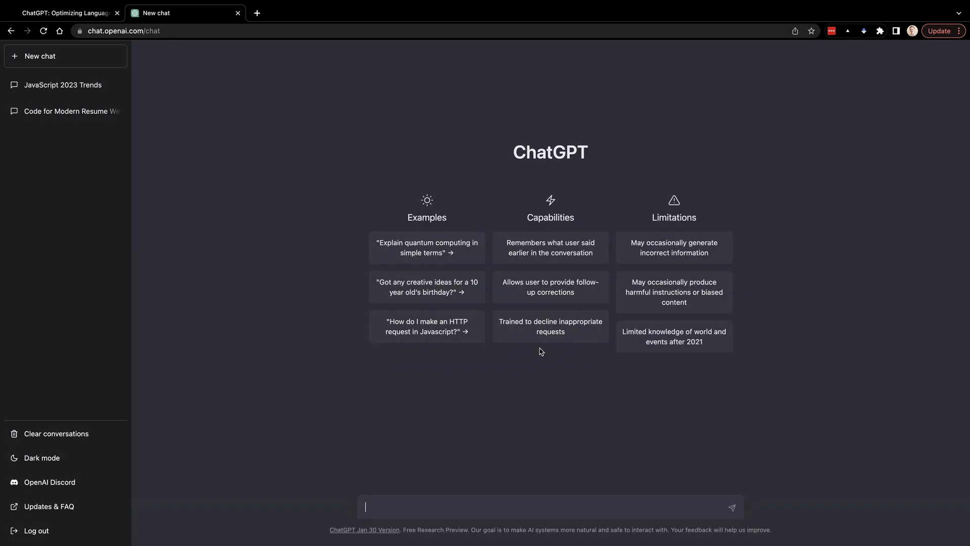
Send a prompt for a vanilla-CSS HTML resume with heading, work experience, projects, education and skills sections.
{"action": "type", "text": "Can you generate a modern looking resume template"}
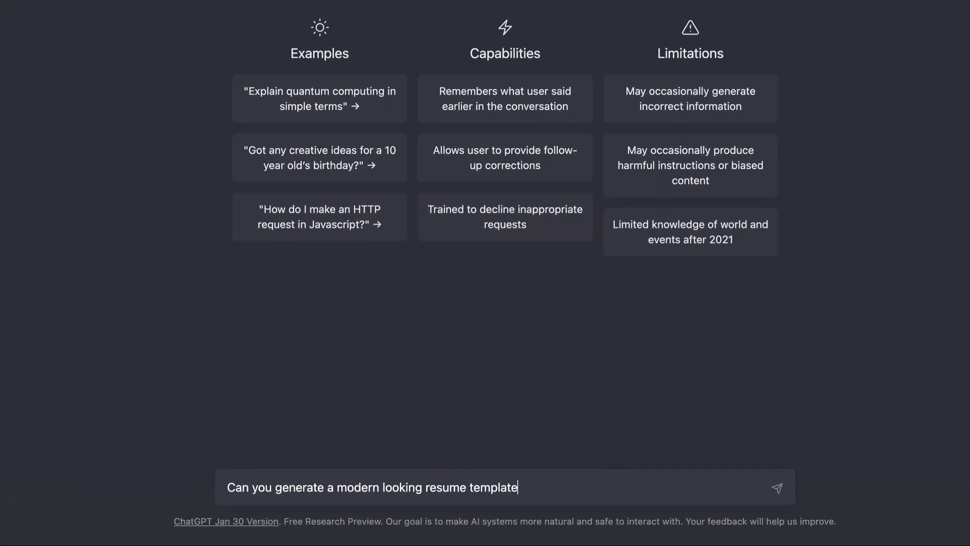
{"action": "type", "text": "using HTML and CSS. I w"}
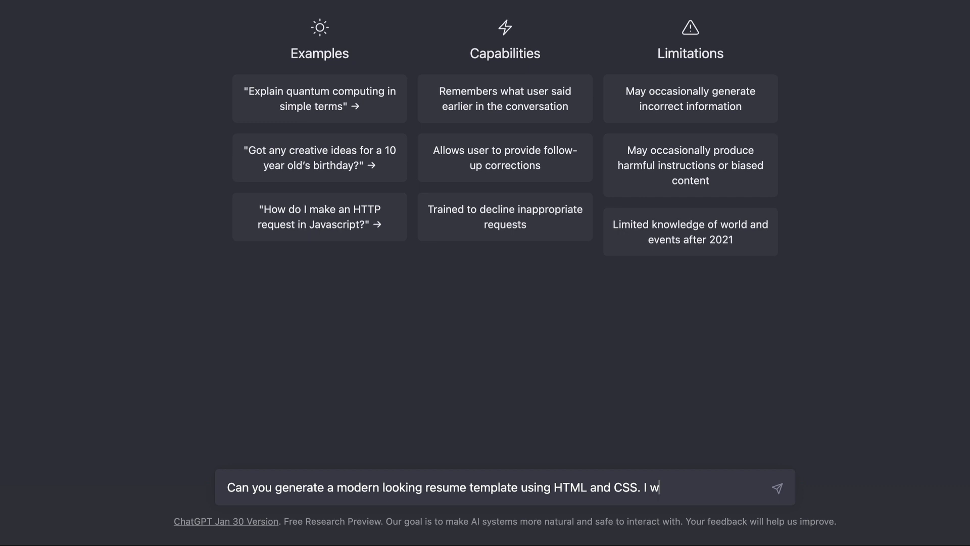
{"action": "type", "text": "ould like it to be styled with vanilla CSS. It"}
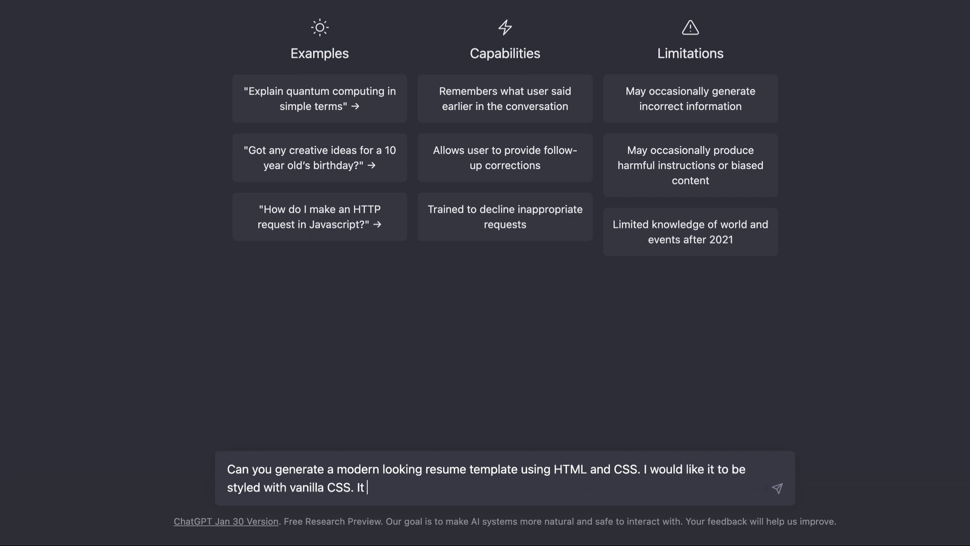
{"action": "type", "text": "should have a headin"}
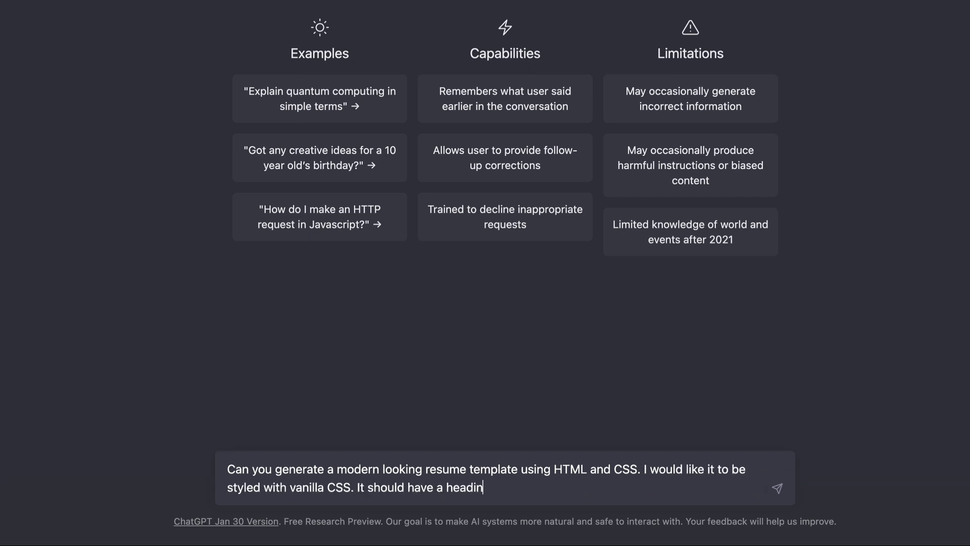
{"action": "type", "text": "g section that includes my name, email, and address. It"}
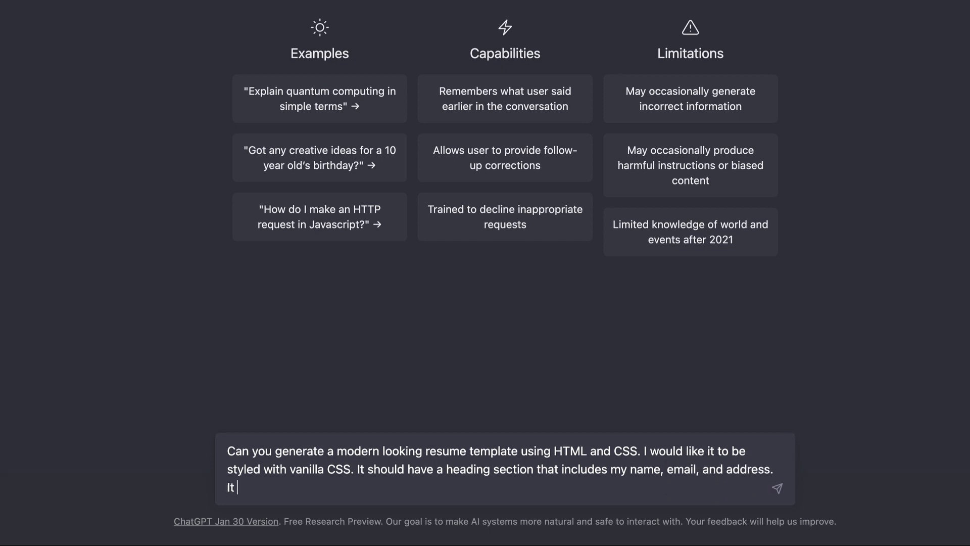
{"action": "type", "text": "should also have sections for work experience, personal project"}
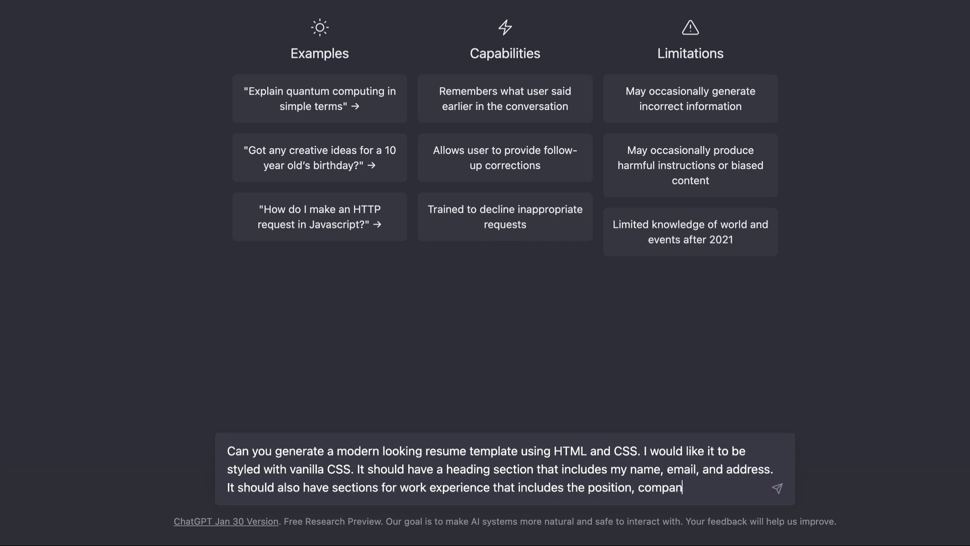
{"action": "type", "text": "y, timeframe for working there, and bullet points"}
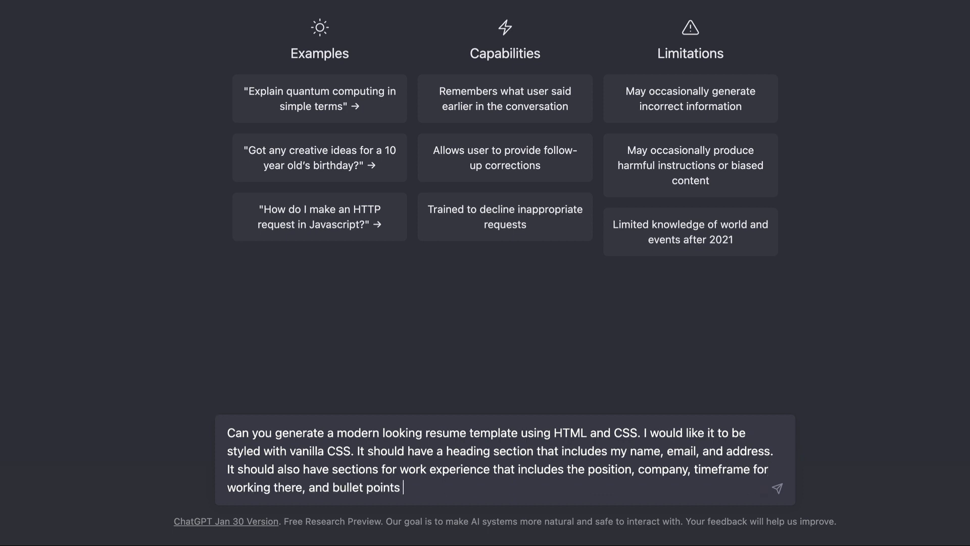
{"action": "type", "text": "for my responsibilities. It should also have a section for personal pr"}
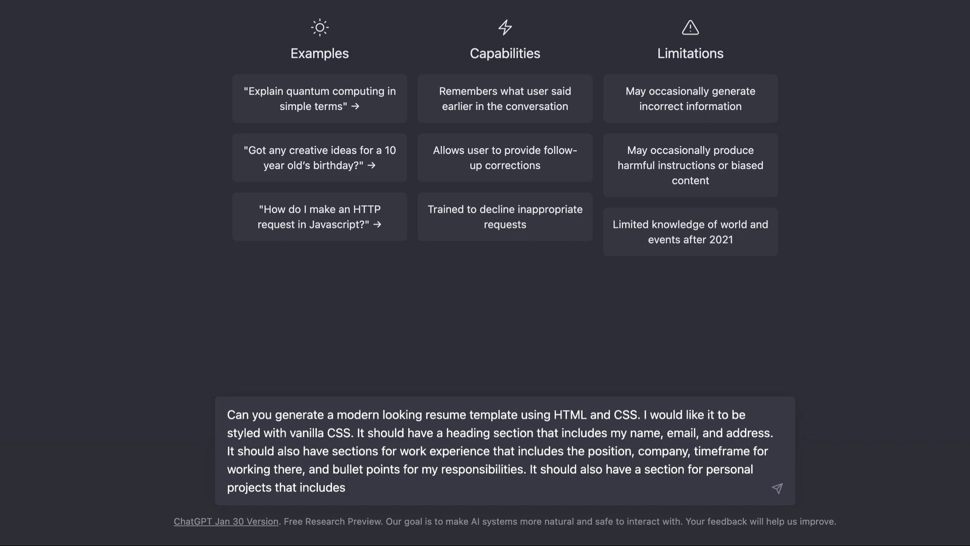
{"action": "type", "text": "a name of the project, short description, li"}
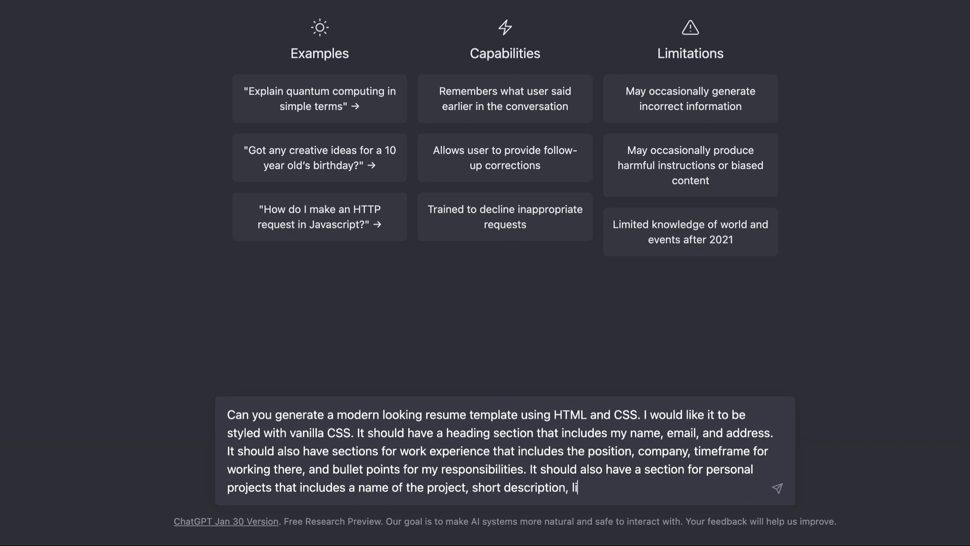
{"action": "type", "text": "st of technologies used, and a link to each one."}
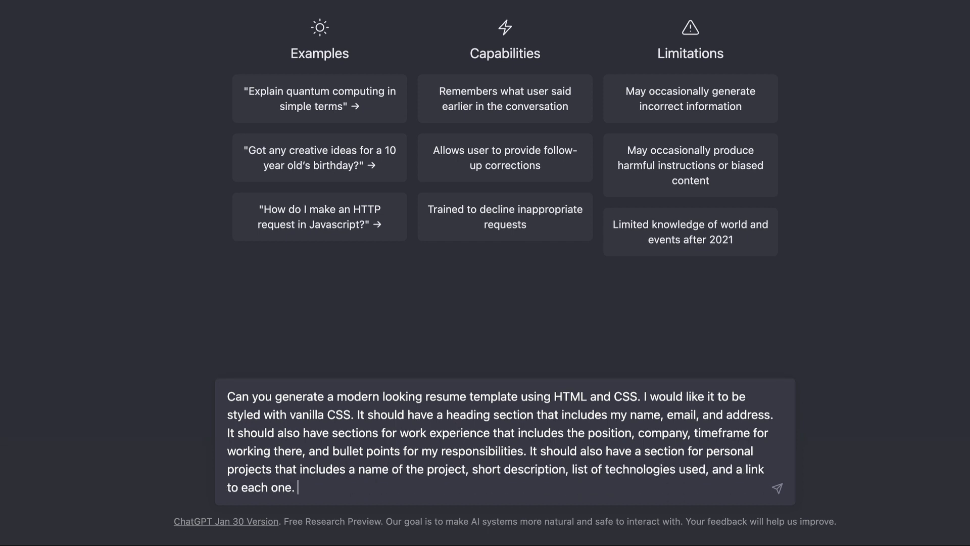
{"action": "type", "text": "It should also have an education section that includes the name of the"}
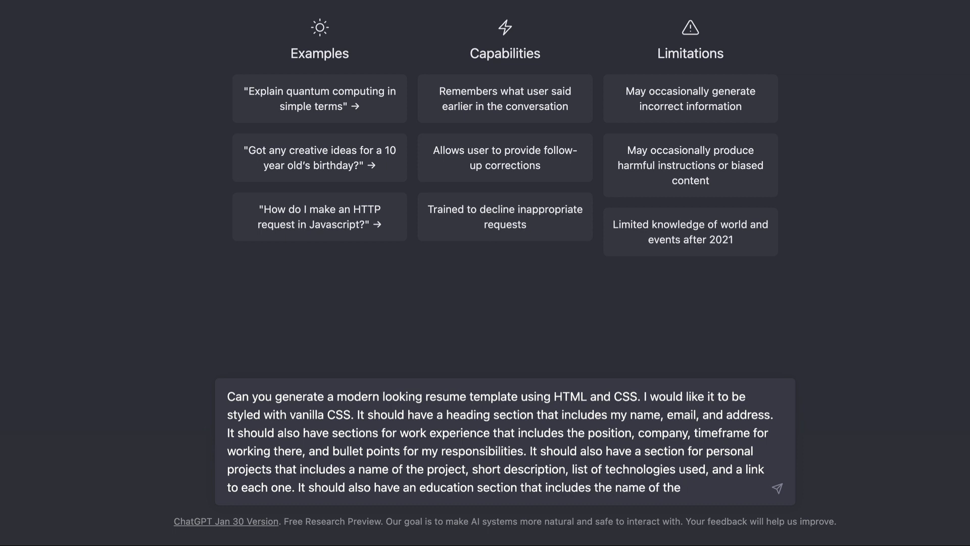
{"action": "type", "text": "university, my major, GPA, and"}
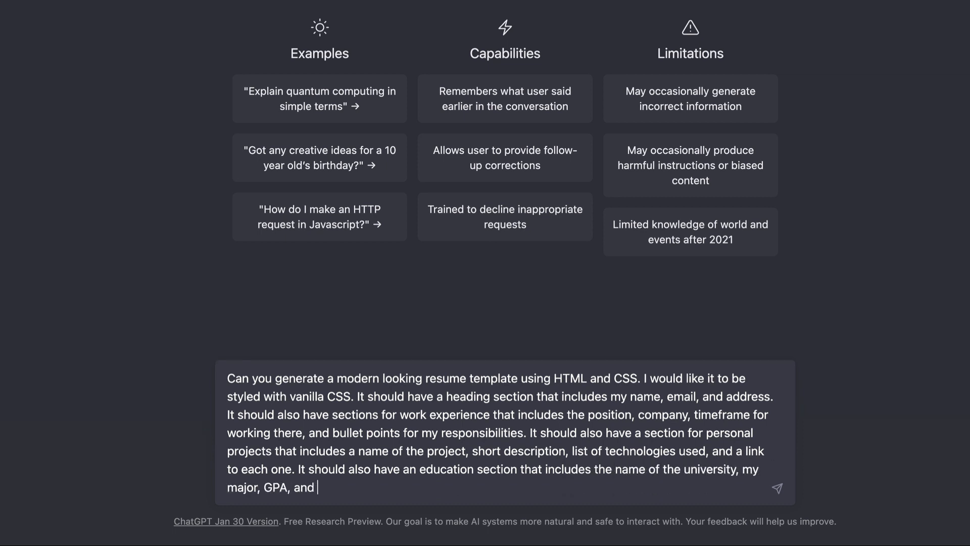
{"action": "type", "text": "dates. It should also have a list of skills"}
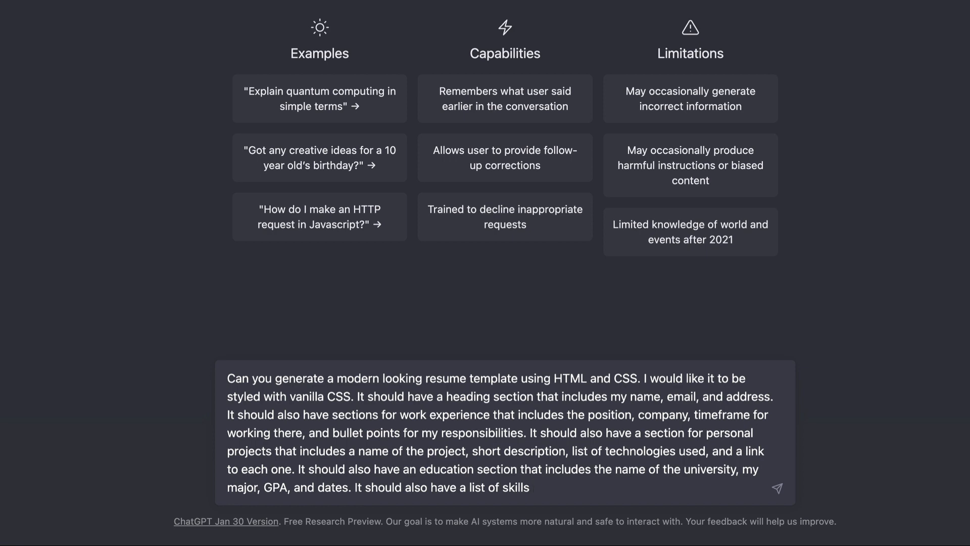
{"action": "left_click", "coordinate": [777, 489]}
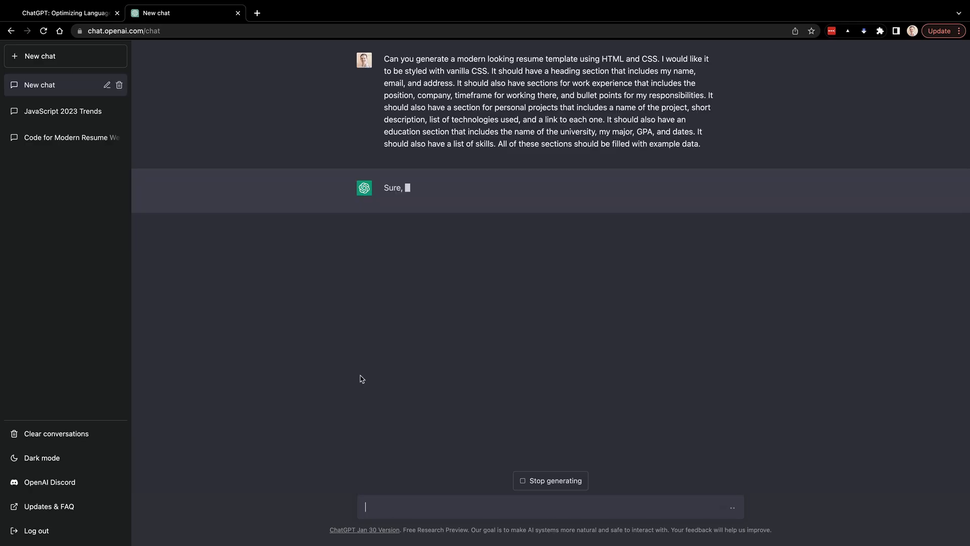
Let the resume template finish generating and copy the whole code block to the clipboard.
{"action": "scroll", "scroll_direction": "down", "scroll_amount": 3}
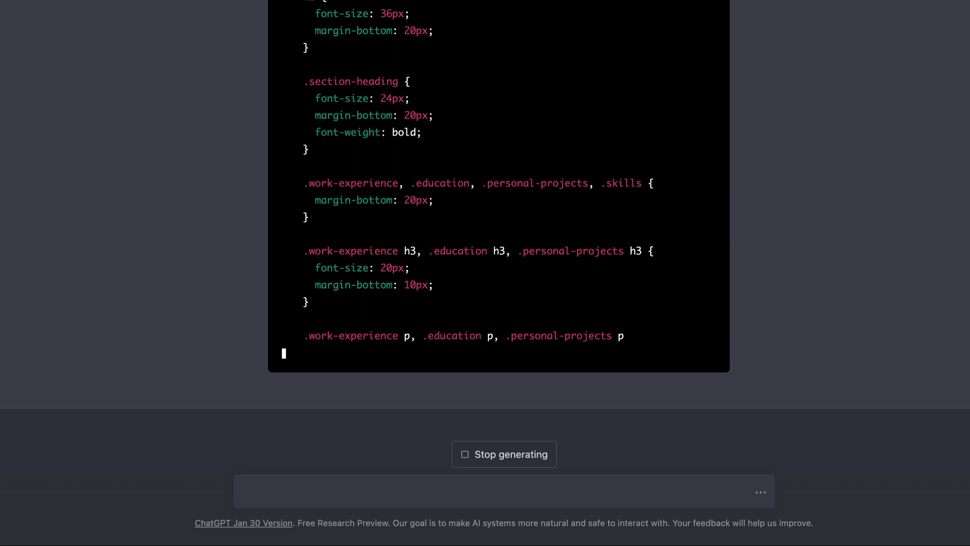
{"action": "scroll", "scroll_direction": "down", "scroll_amount": 3}
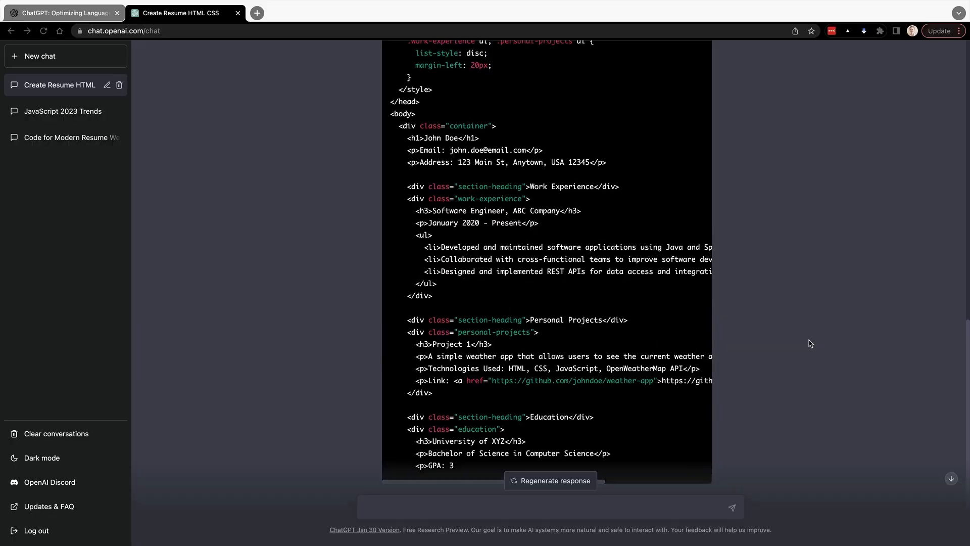
{"action": "scroll", "scroll_direction": "up", "scroll_amount": 3}
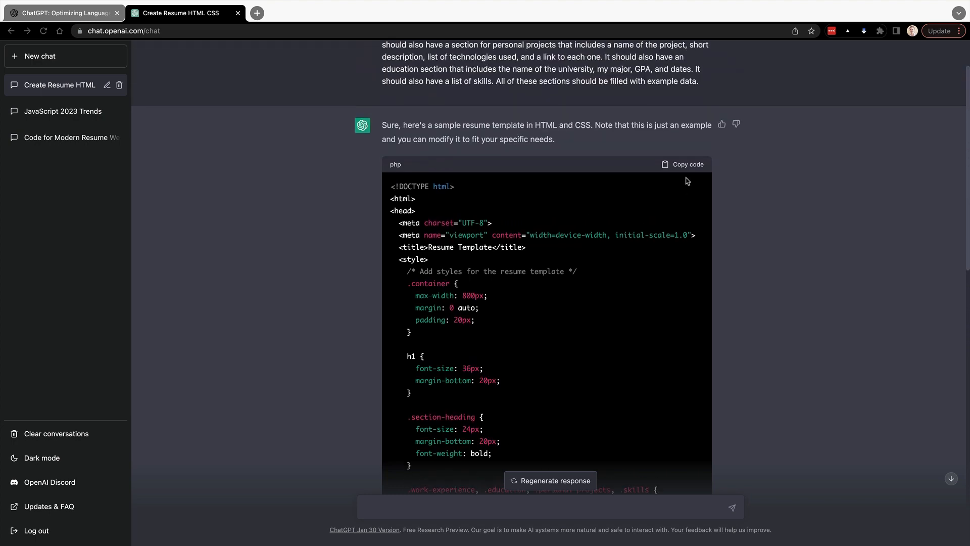
{"action": "left_click", "coordinate": [683, 164]}
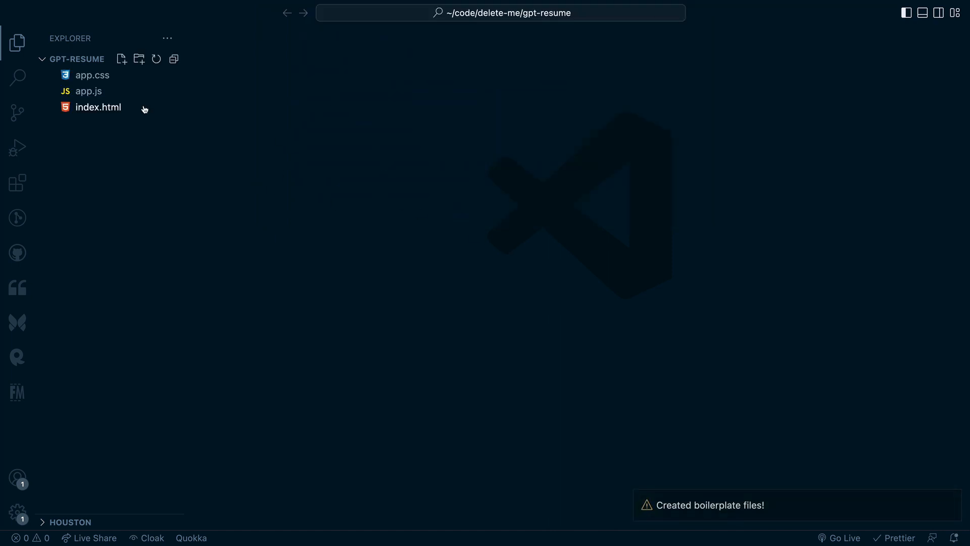
Delete the placeholder comment inside the <style> block of index.html.
{"action": "left_click", "coordinate": [98, 107]}
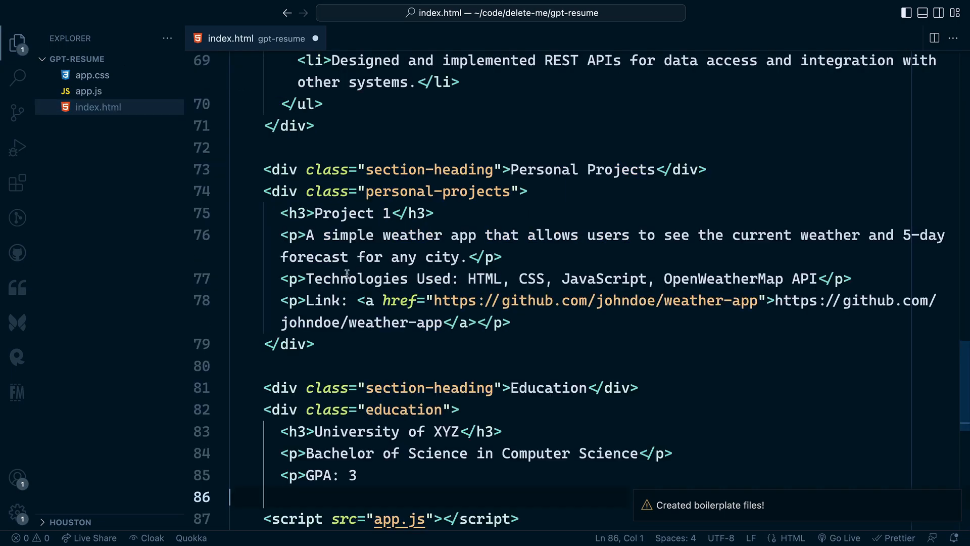
{"action": "scroll", "scroll_direction": "up", "scroll_amount": 3}
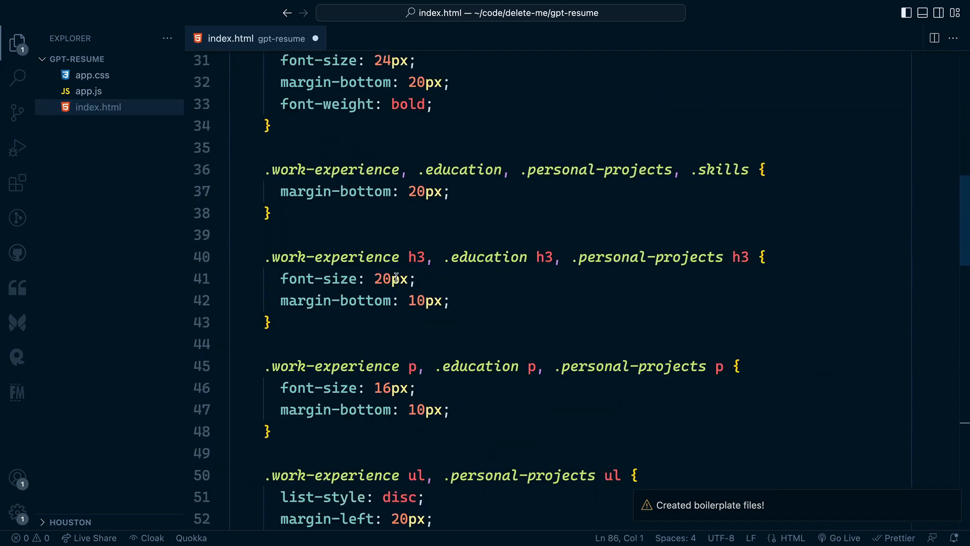
{"action": "scroll", "scroll_direction": "up", "scroll_amount": 3}
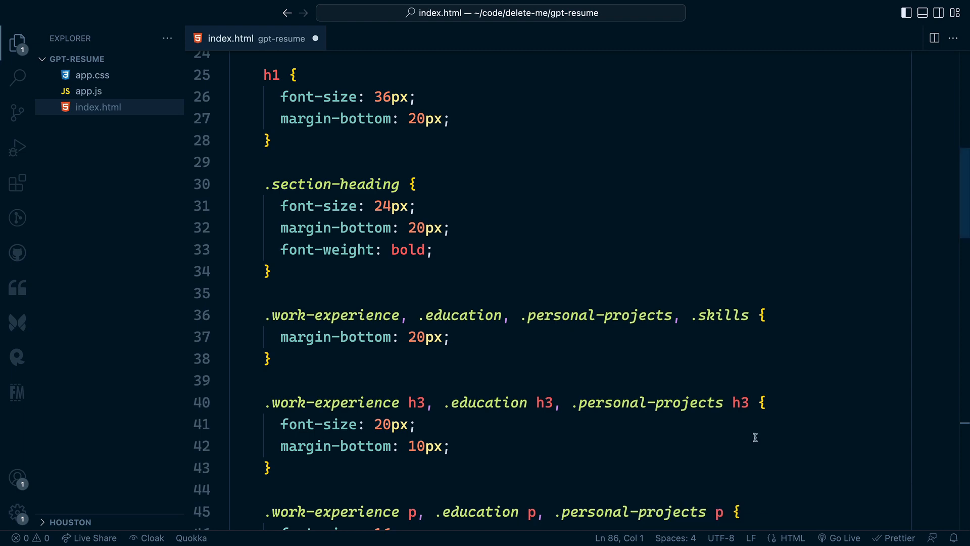
{"action": "scroll", "scroll_direction": "up", "scroll_amount": 3}
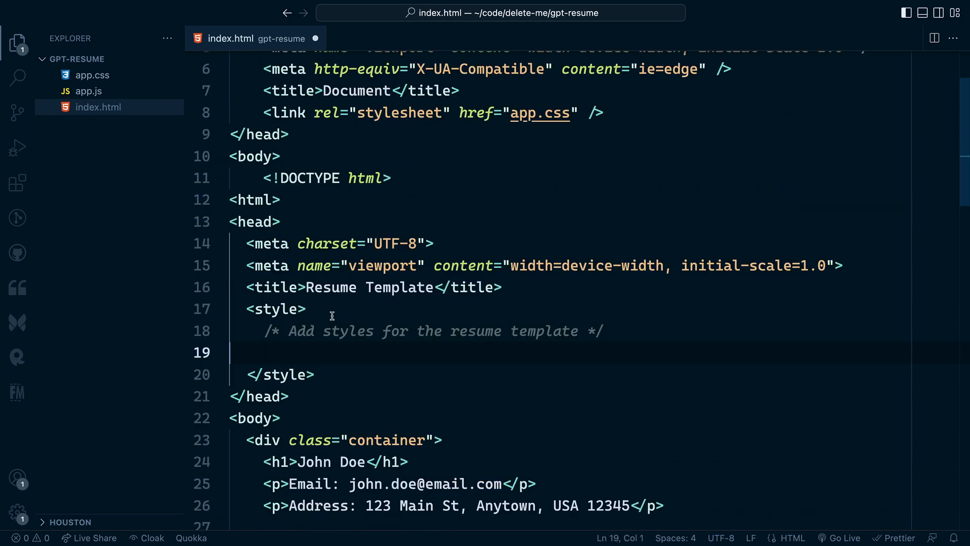
{"action": "key", "text": "Backspace"}
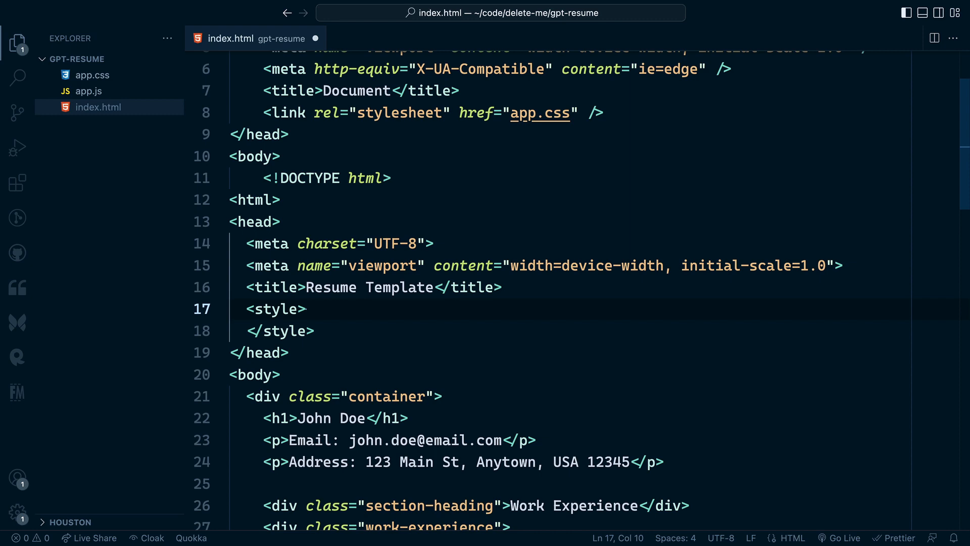
Check the empty app.css, return to index.html and review the markup down to the bottom.
{"action": "left_click", "coordinate": [93, 75]}
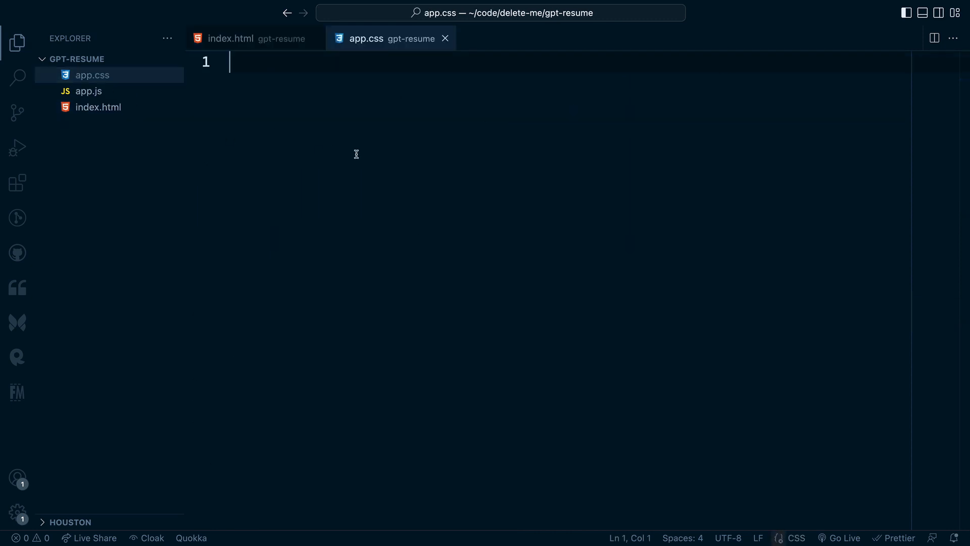
{"action": "left_click", "coordinate": [230, 39]}
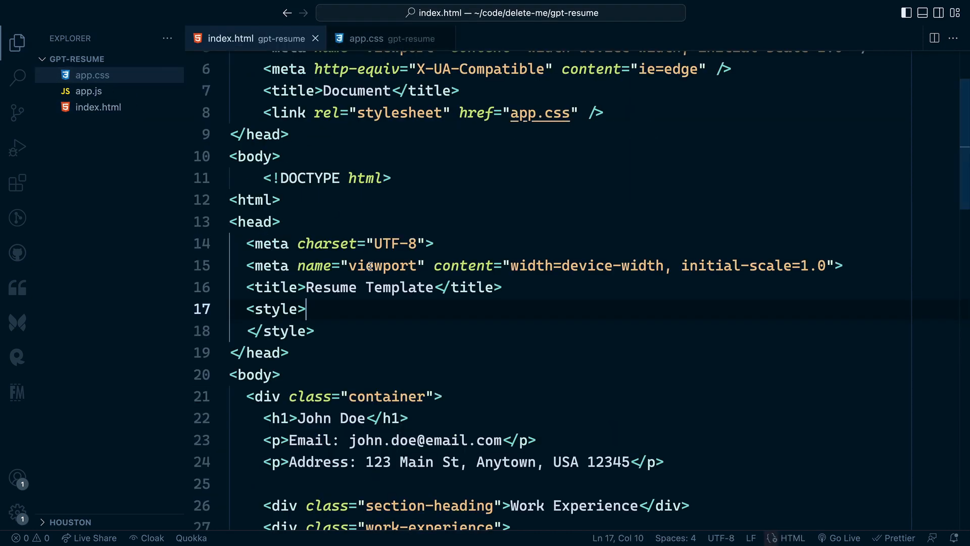
{"action": "scroll", "scroll_direction": "down", "scroll_amount": 3}
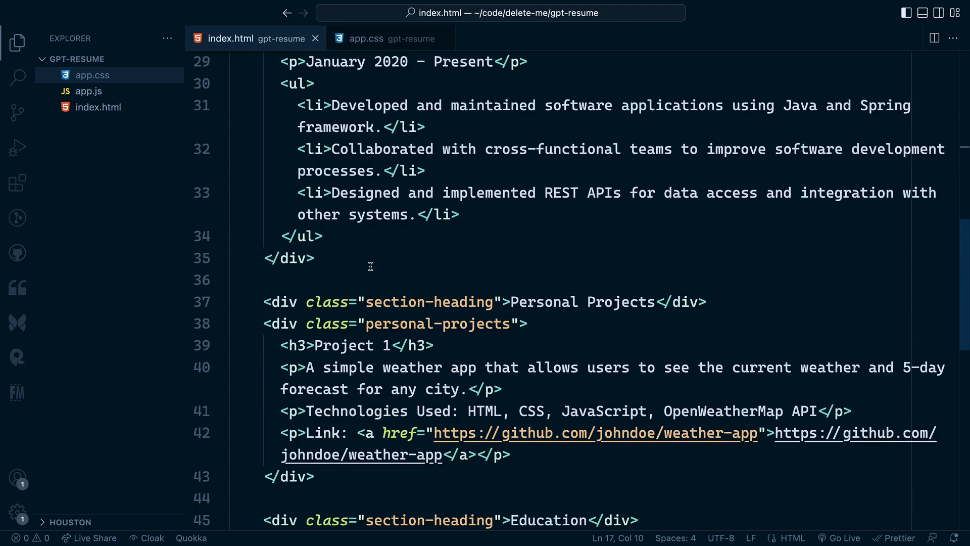
{"action": "scroll", "scroll_direction": "down", "scroll_amount": 3}
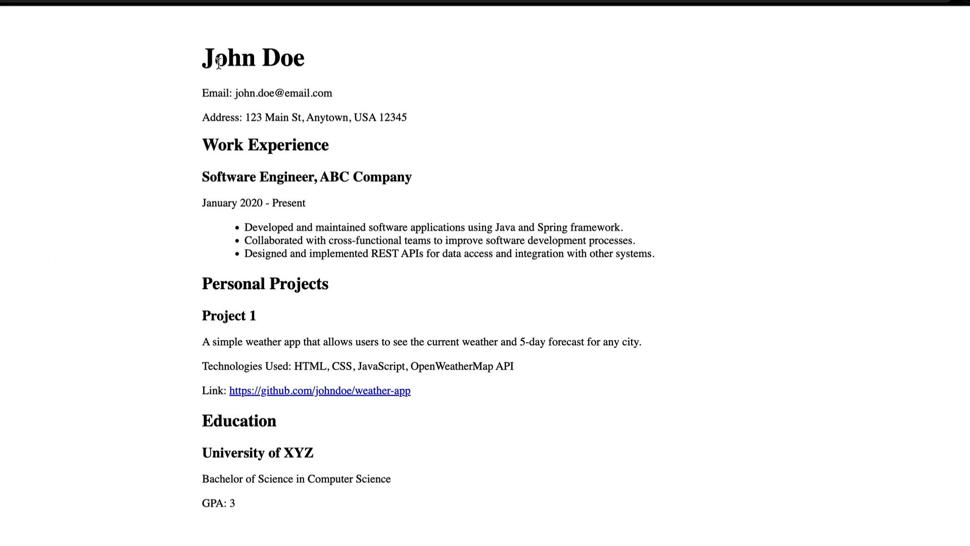
{"action": "mouse_move", "coordinate": [137, 87]}
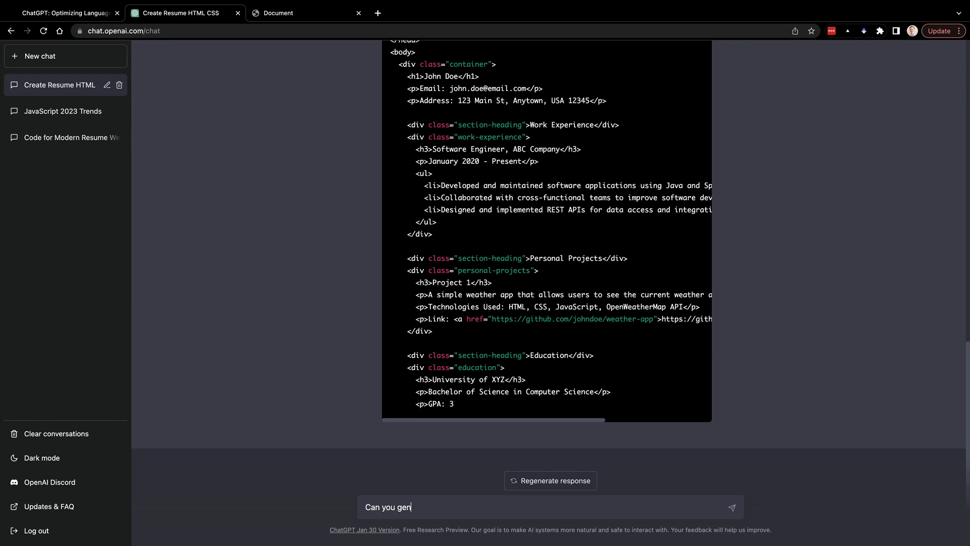
Write the request for a skills section listing technologies I have experience with.
{"action": "type", "text": "erate a skills section where I can list tech"}
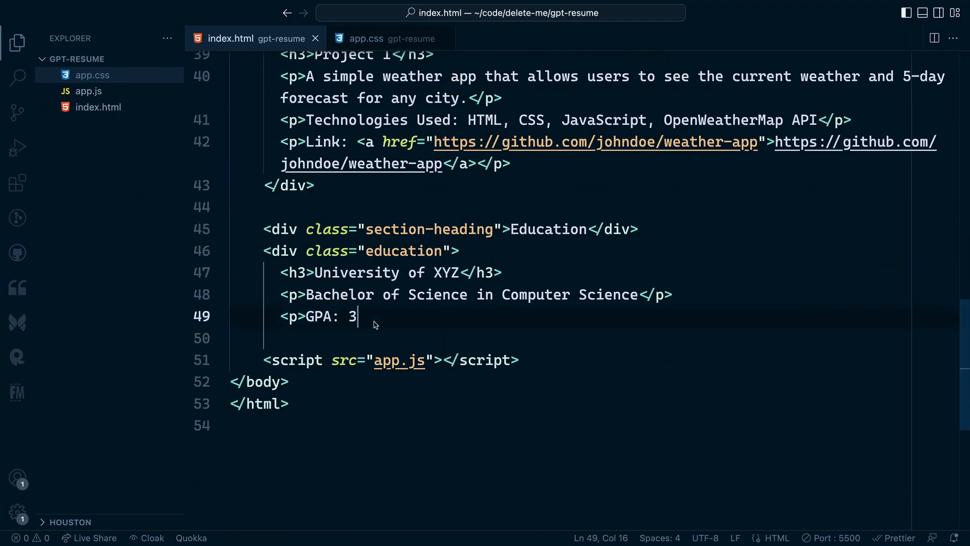
Close the GPA paragraph with </p> and bring in ChatGPT's Skills list snippet below education.
{"action": "type", "text": "</p>"}
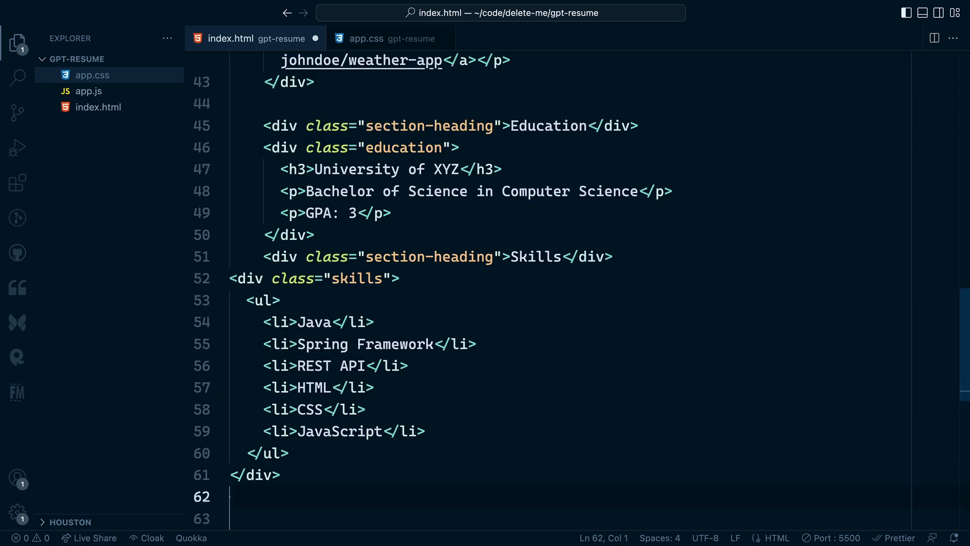
{"action": "left_click", "coordinate": [276, 12]}
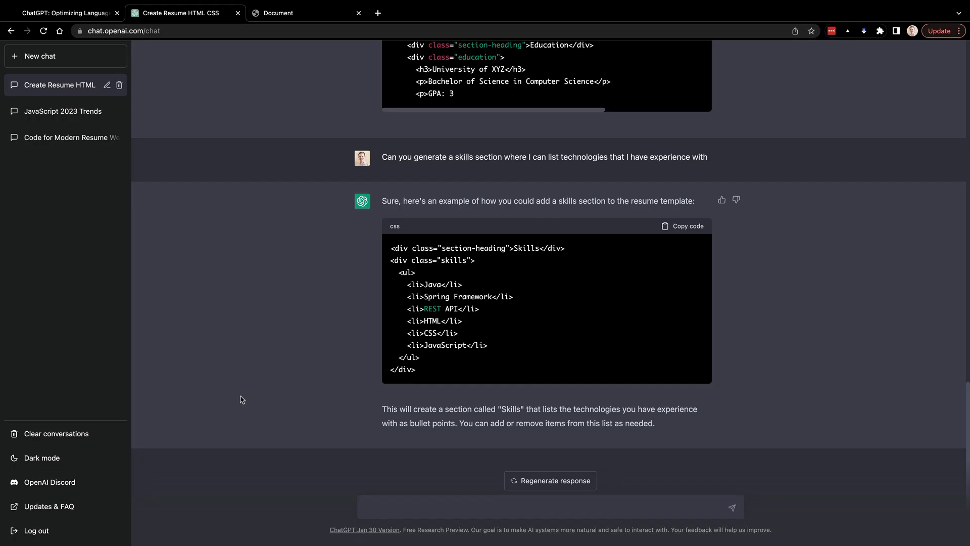
Ask ChatGPT to list the skills horizontally separated by commas and check the result.
{"action": "type", "text": "Can we list the skills horit"}
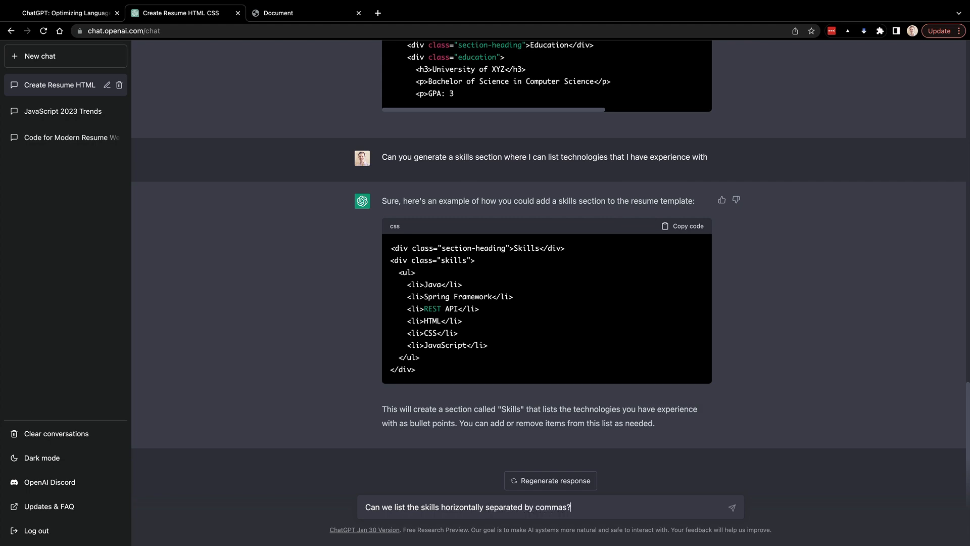
{"action": "left_click", "coordinate": [732, 507]}
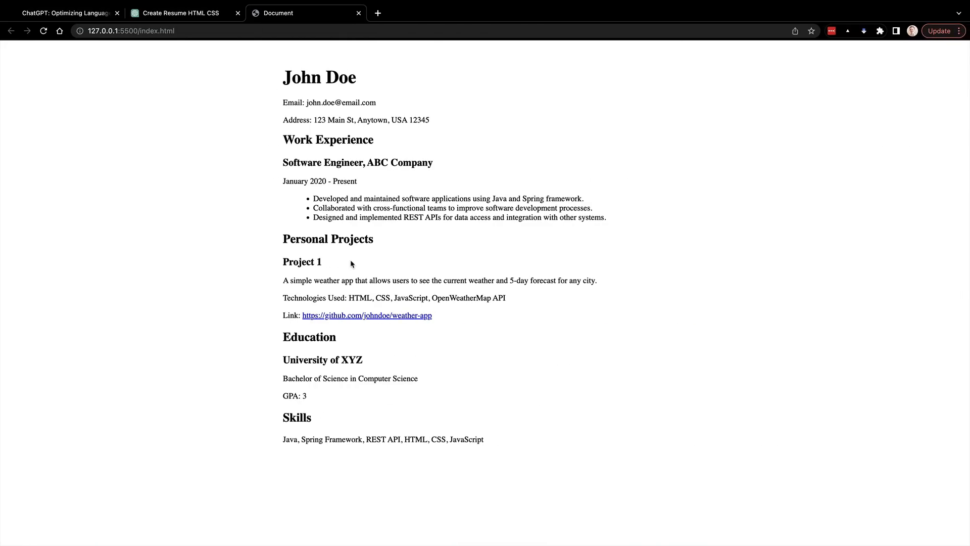
{"action": "left_click", "coordinate": [180, 12]}
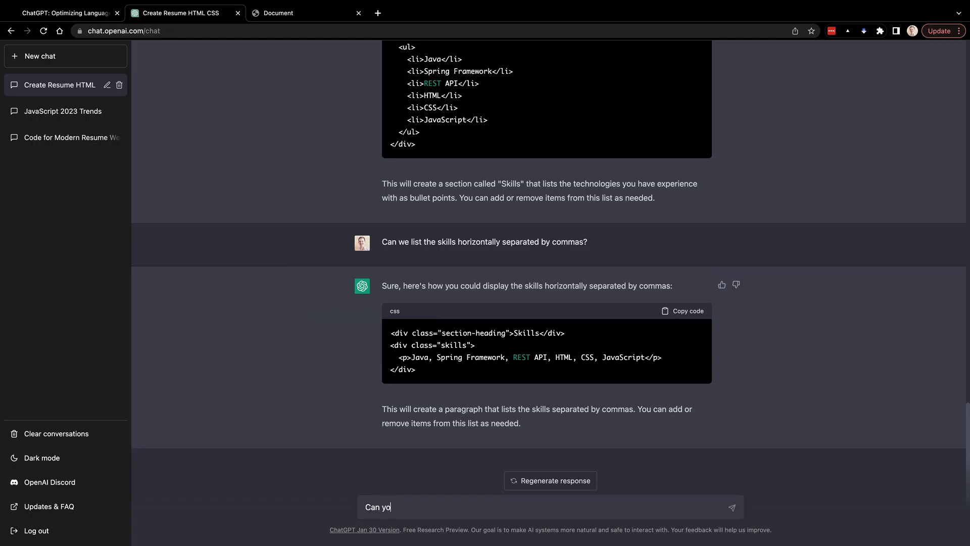
Ask ChatGPT to separate the header information using a different background colour.
{"action": "type", "text": "u separate the"}
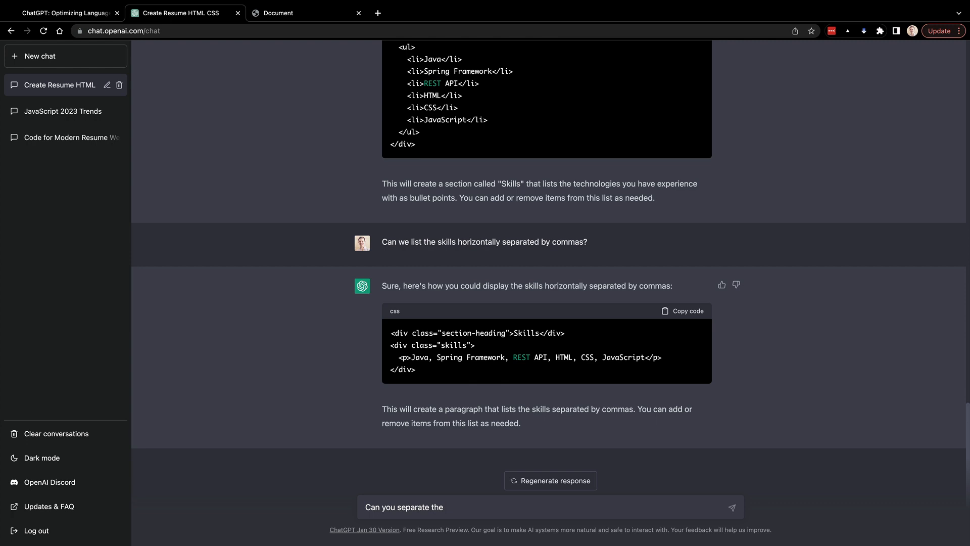
{"action": "type", "text": "header information"}
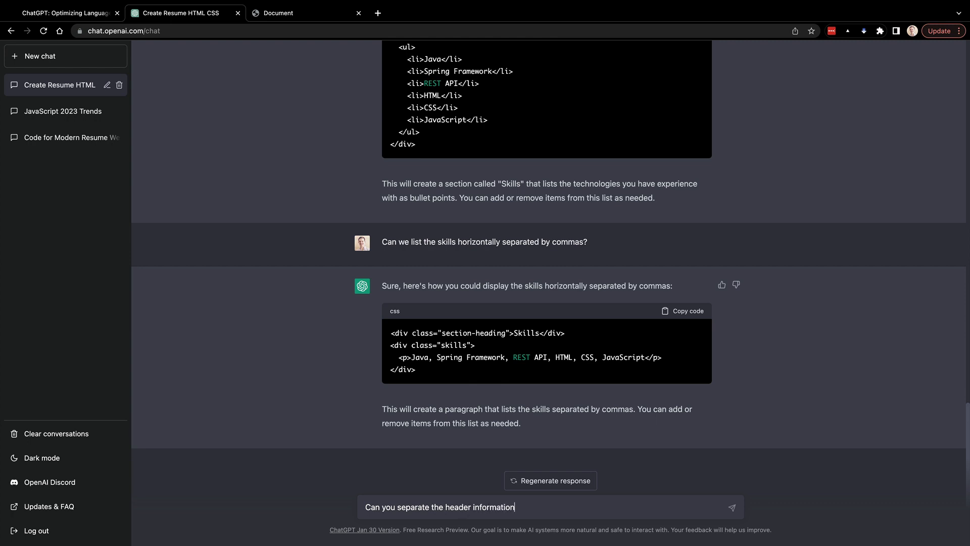
{"action": "type", "text": "by using a different background col"}
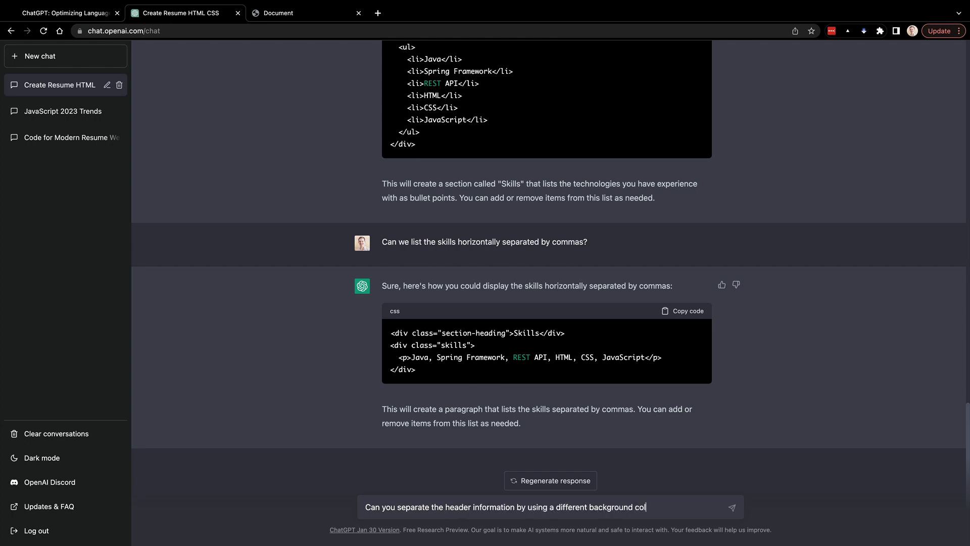
{"action": "key", "text": "Return"}
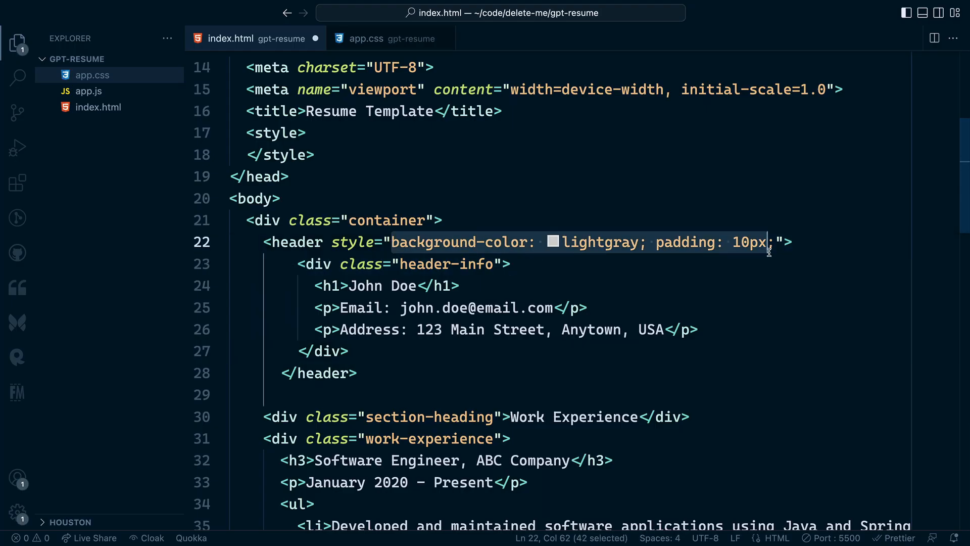
Remove the header's inline style and start a header background rule in app.css.
{"action": "key", "text": "Backspace"}
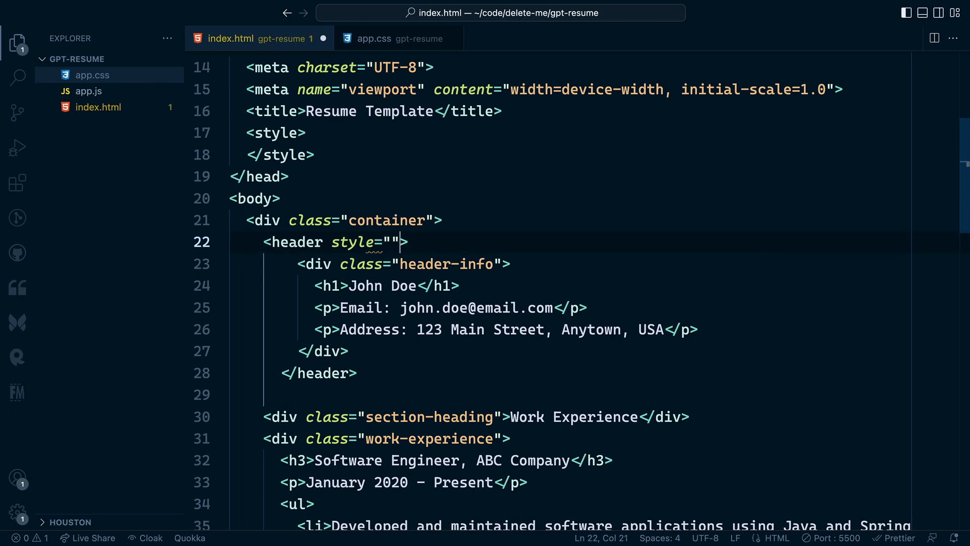
{"action": "key", "text": "Backspace"}
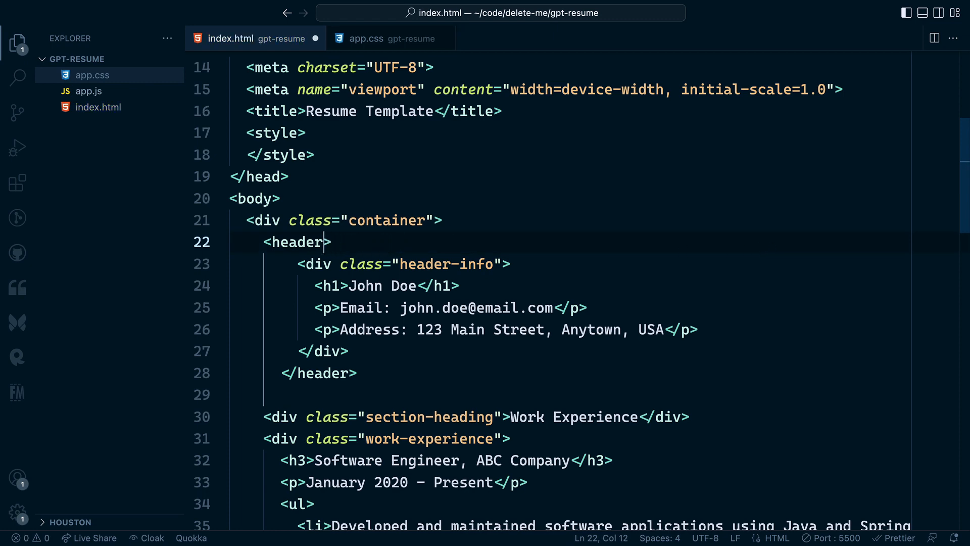
{"action": "left_click", "coordinate": [387, 39]}
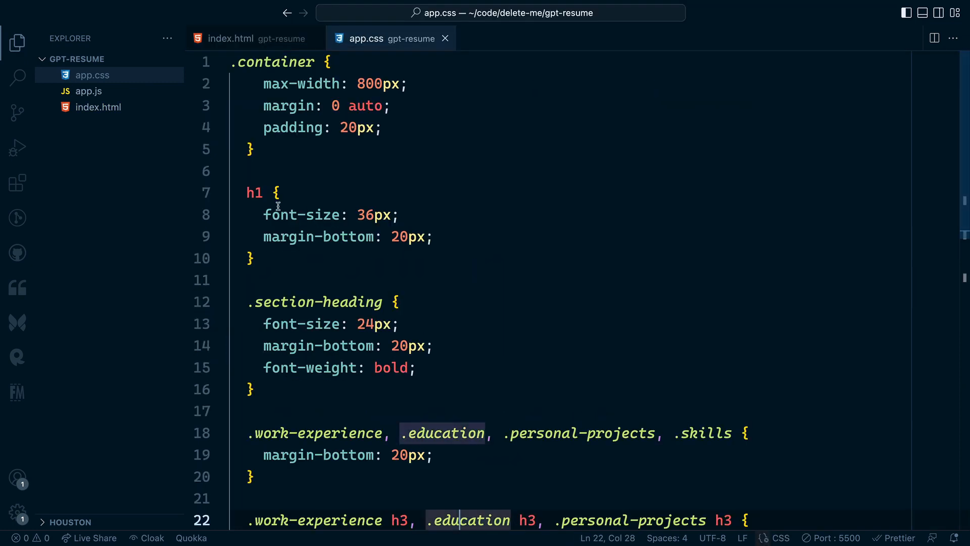
{"action": "type", "text": "header"}
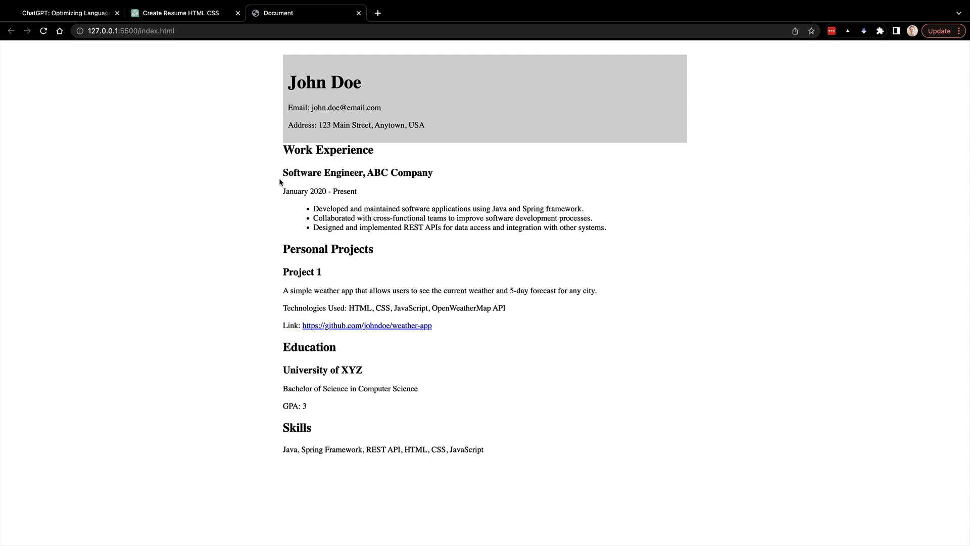
{"action": "mouse_move", "coordinate": [255, 183]}
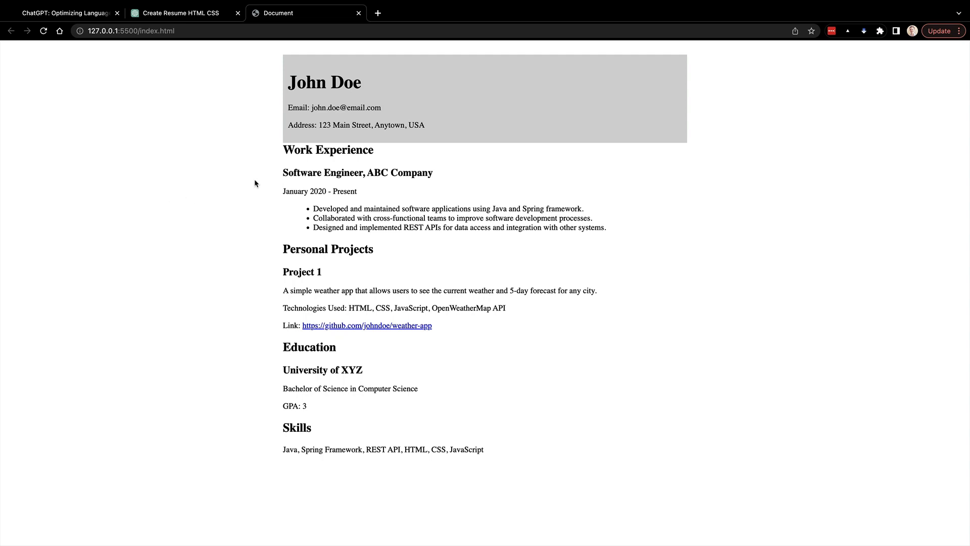
Review ChatGPT's lighter #f2f2f2 header snippet and return to the conversation for the email-link question.
{"action": "left_click", "coordinate": [180, 12]}
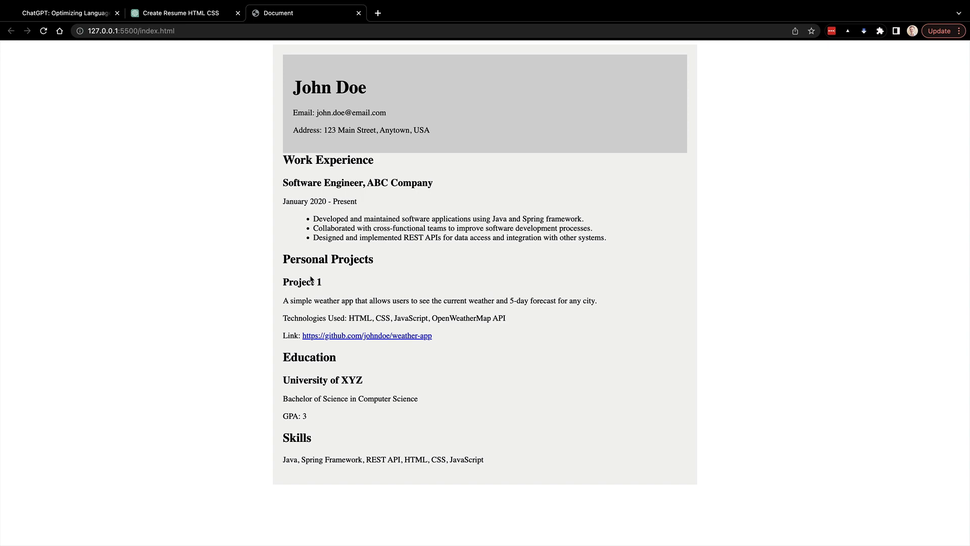
{"action": "left_click", "coordinate": [184, 12]}
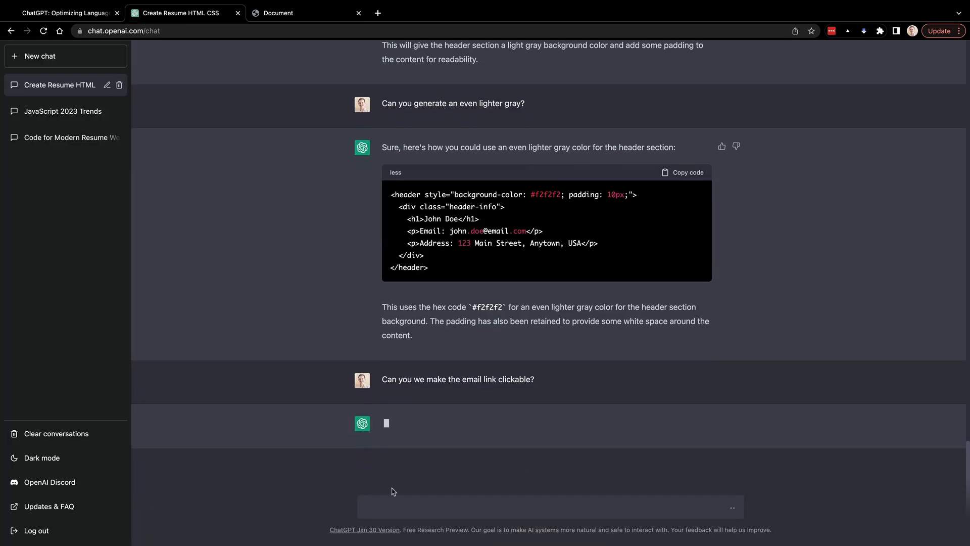
{"action": "mouse_move", "coordinate": [286, 503]}
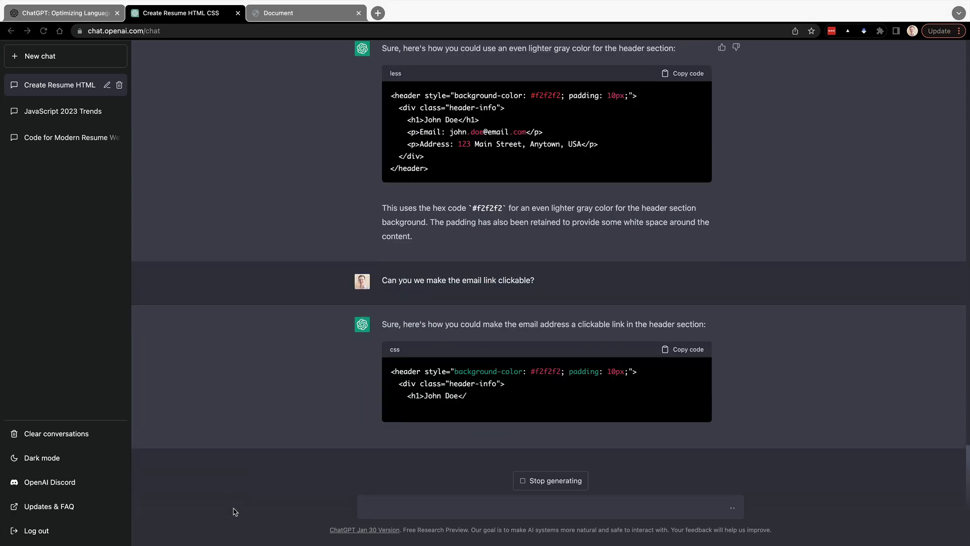
Review ChatGPT's mailto link code and view the resume with the linked email.
{"action": "scroll", "scroll_direction": "down", "scroll_amount": 3}
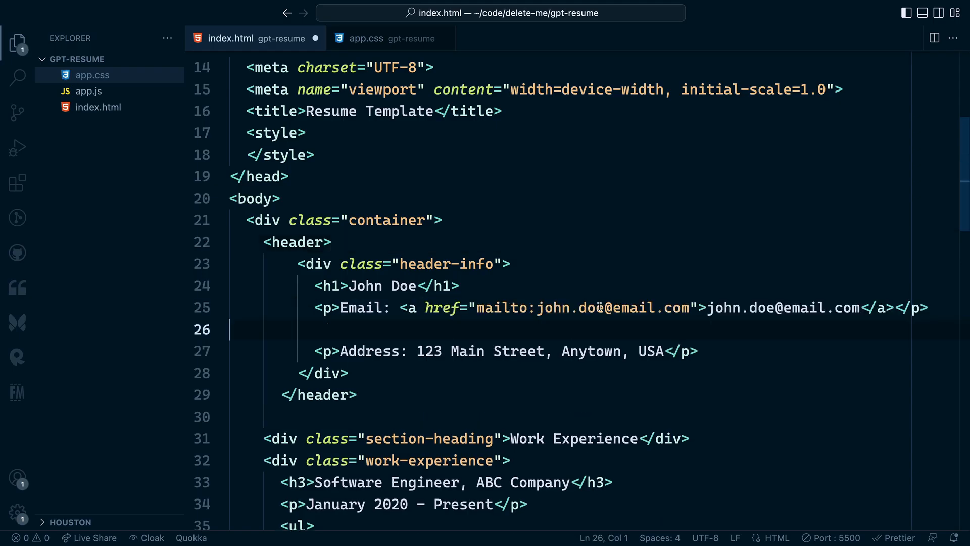
{"action": "left_click", "coordinate": [279, 13]}
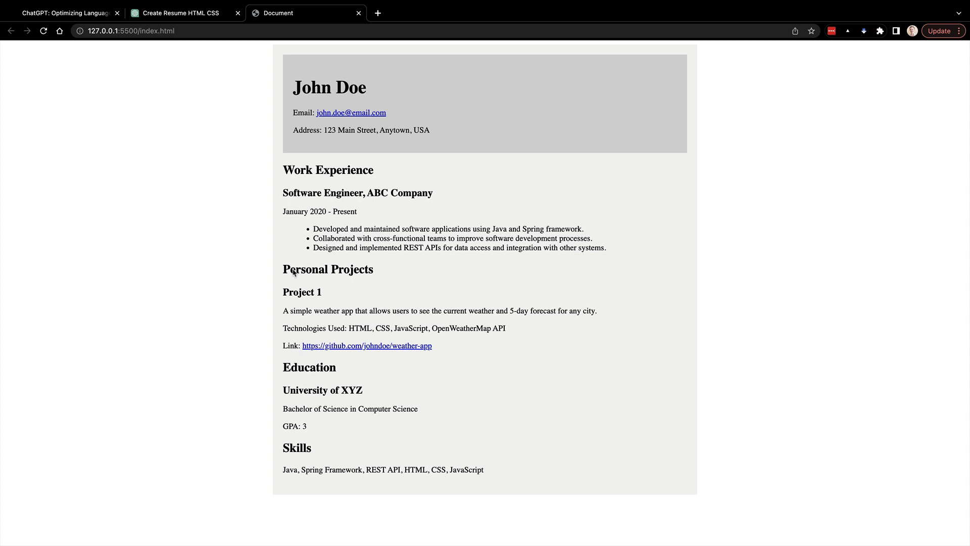
{"action": "mouse_move", "coordinate": [347, 113]}
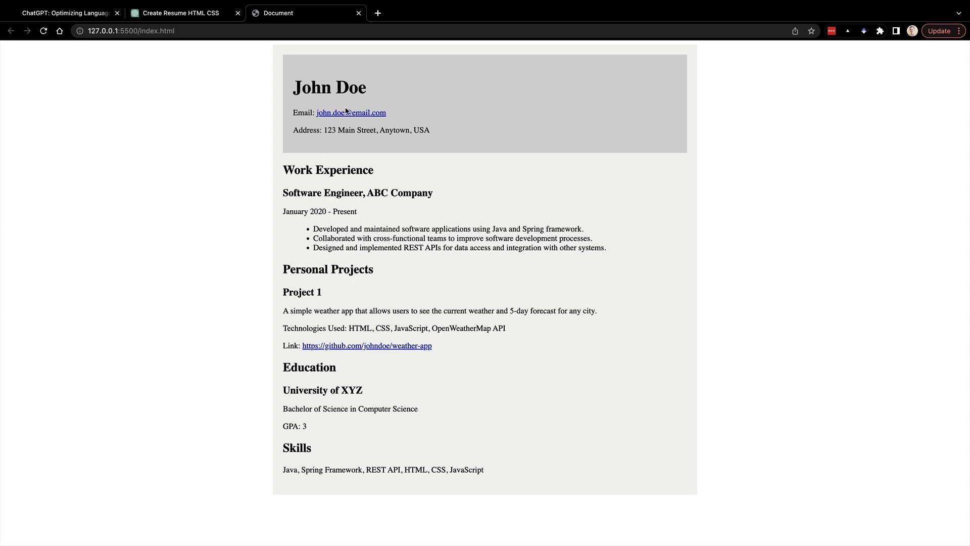
{"action": "mouse_move", "coordinate": [282, 216]}
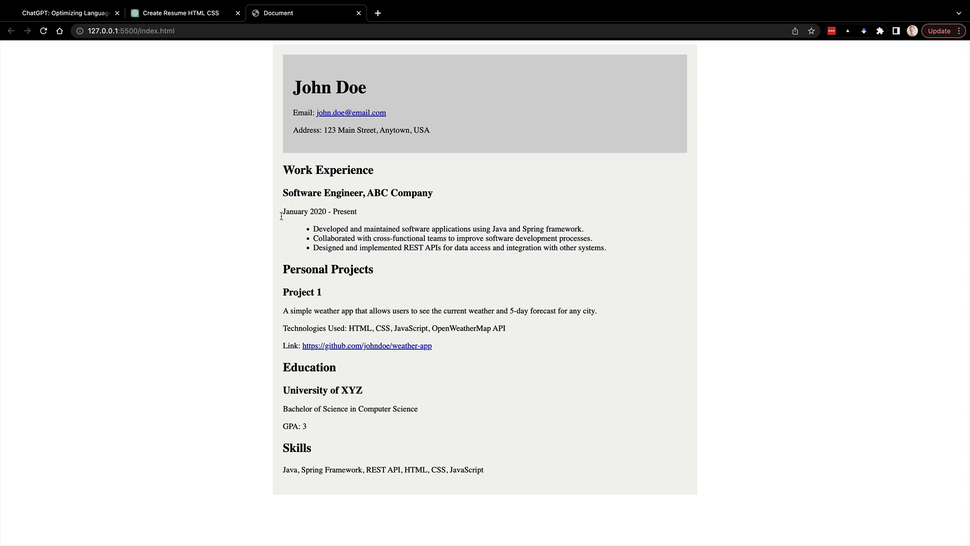
{"action": "mouse_move", "coordinate": [180, 260]}
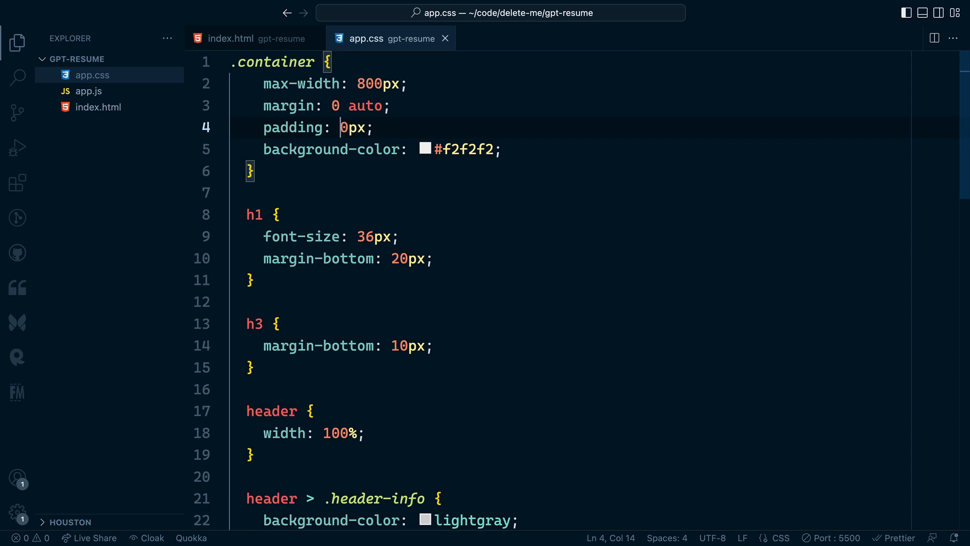
Add class="p-20" to the header and wrap the sections in a main element.
{"action": "scroll", "scroll_direction": "down", "scroll_amount": 3}
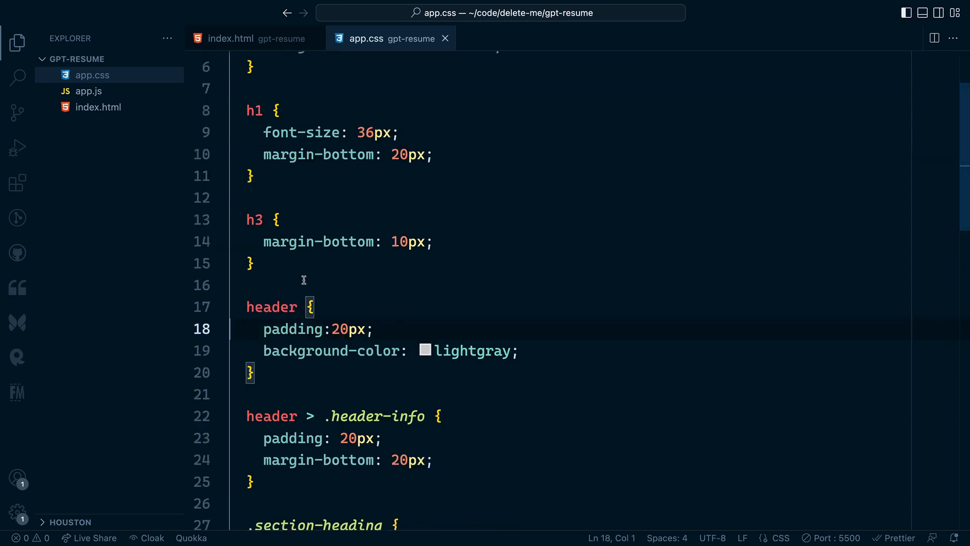
{"action": "type", "text": "."}
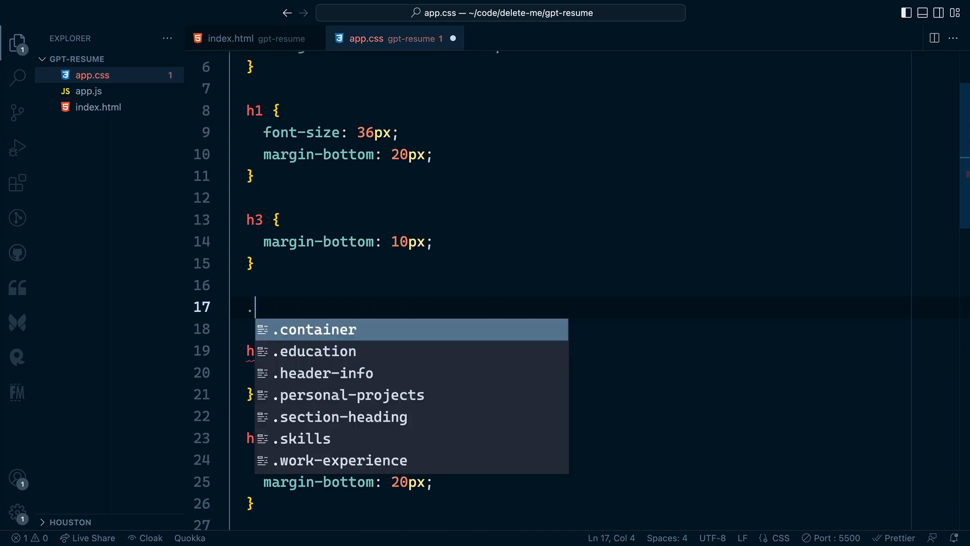
{"action": "left_click", "coordinate": [230, 39]}
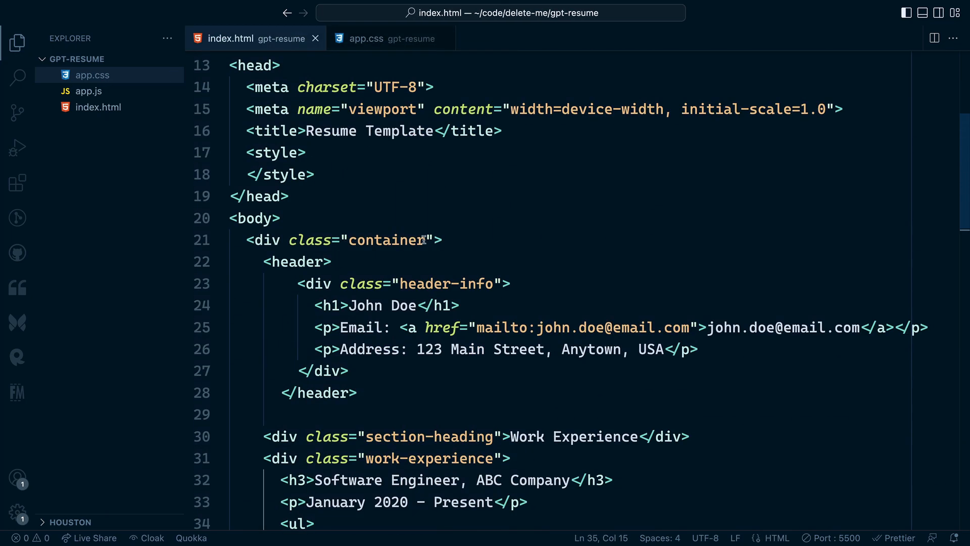
{"action": "type", "text": "class="}
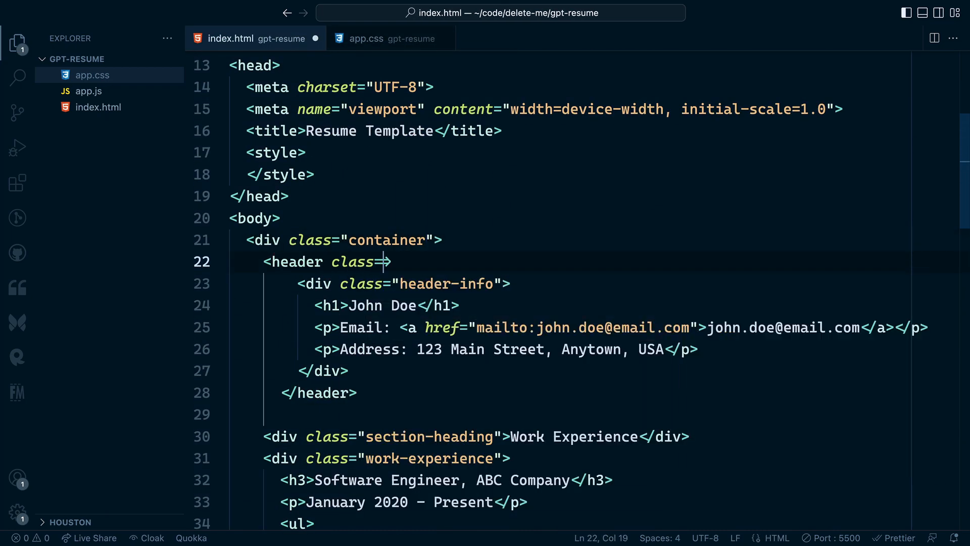
{"action": "type", "text": "\"p-20\">"}
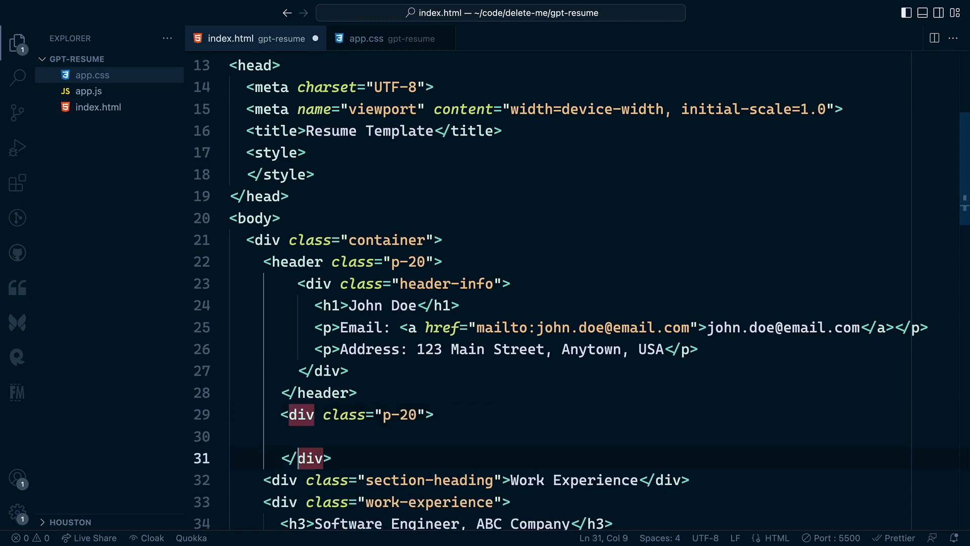
{"action": "type", "text": "main>"}
{"action": "type", "text": "</class>"}
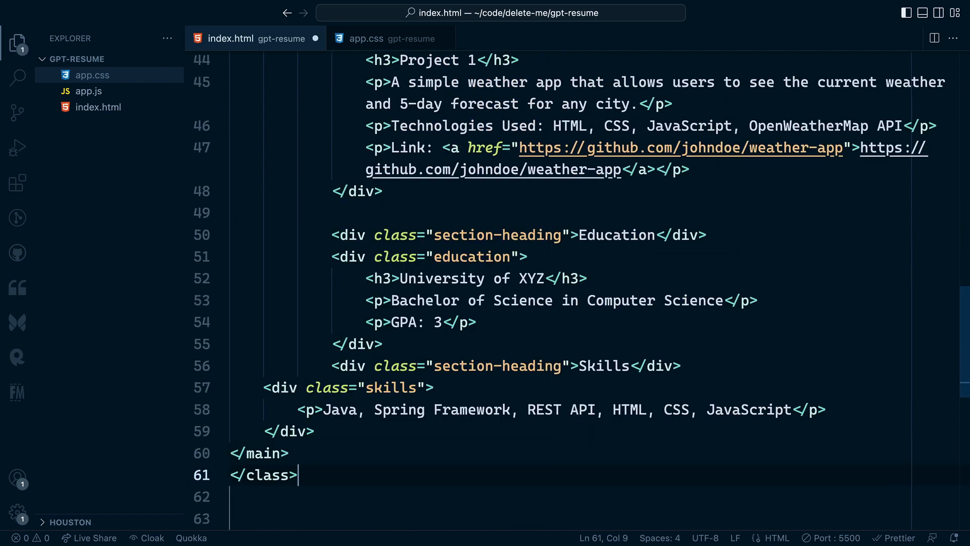
Begin a border- property in the .container rule of app.css.
{"action": "scroll", "scroll_direction": "down", "scroll_amount": 3}
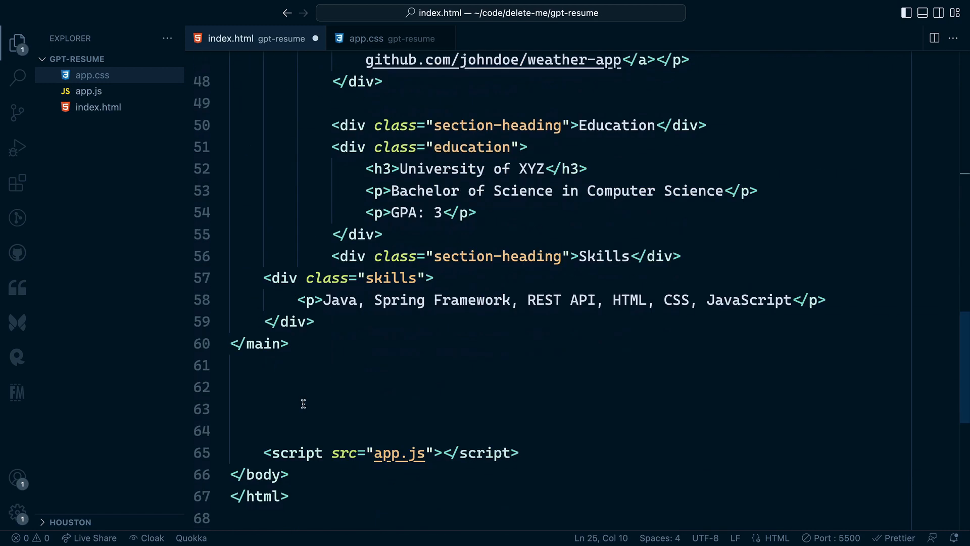
{"action": "left_click", "coordinate": [366, 37]}
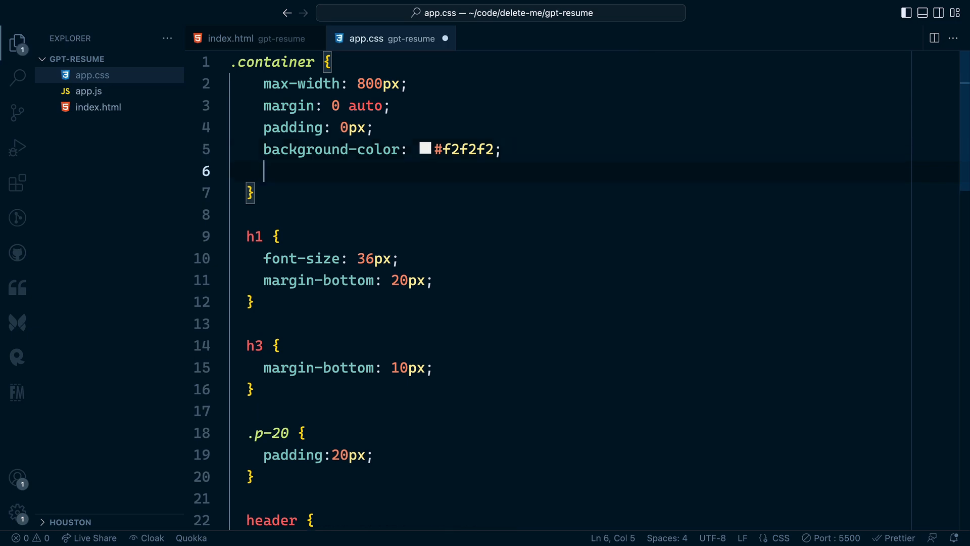
{"action": "type", "text": "border-"}
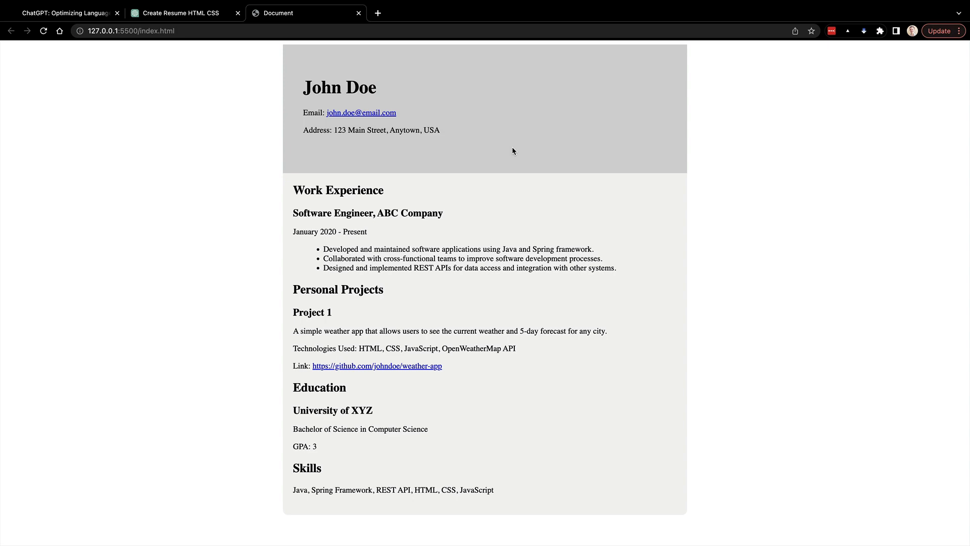
{"action": "mouse_move", "coordinate": [412, 326]}
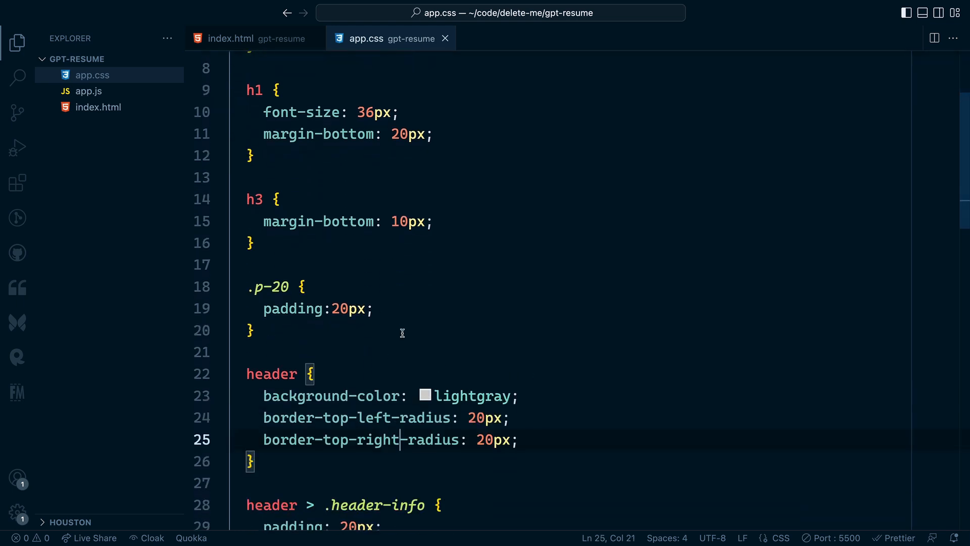
Scroll up through app.css to the header and .container corner-radius rules.
{"action": "scroll", "scroll_direction": "up", "scroll_amount": 3}
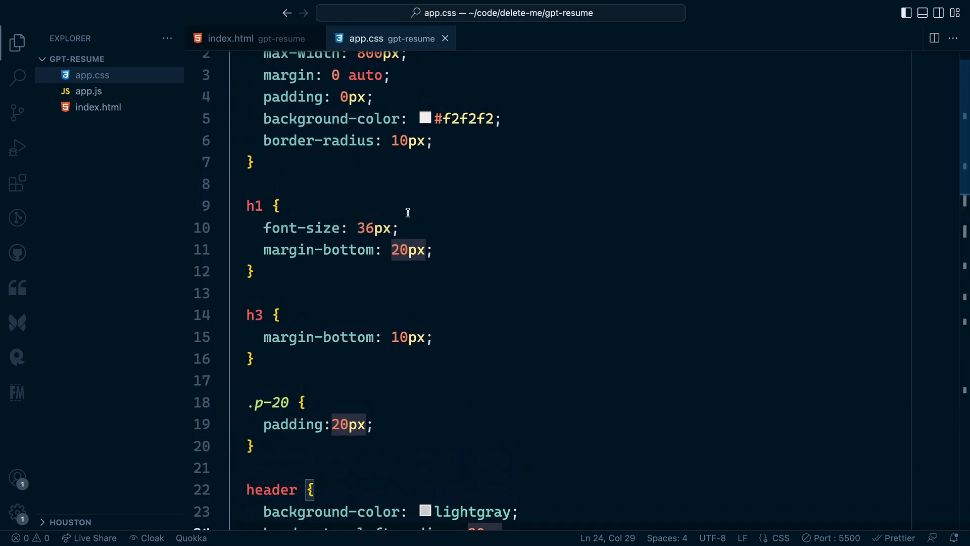
{"action": "scroll", "scroll_direction": "up", "scroll_amount": 3}
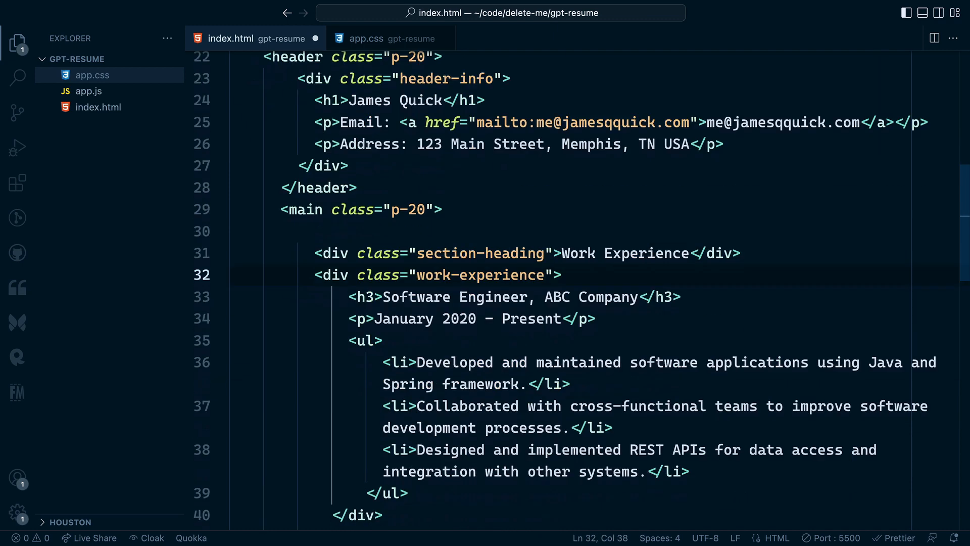
Enter 'Full-time Content Creator -' and the community website and Discord bot project text.
{"action": "type", "text": "Full-time Content Creator -"}
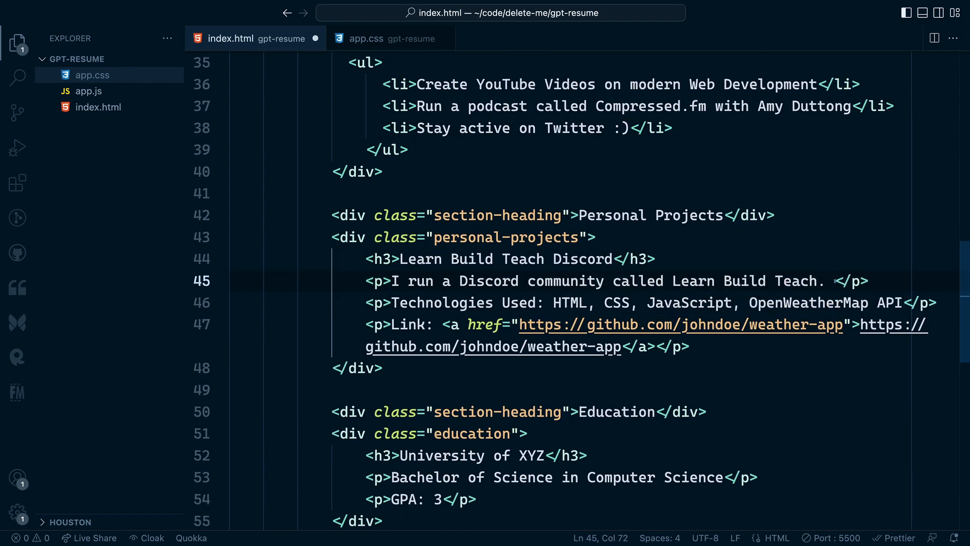
{"action": "type", "text": "For this community we have a website and a Discord bot."}
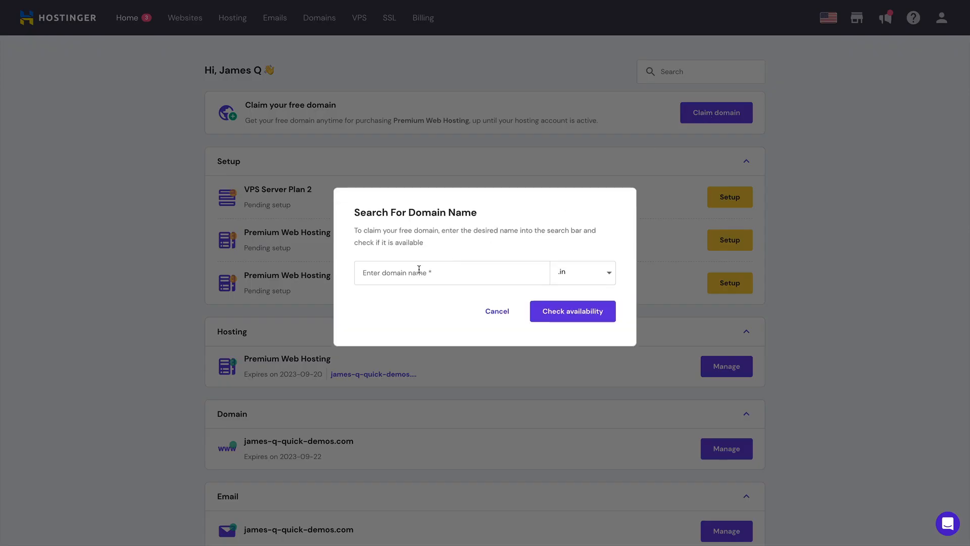
Enter jqq-hdmos with the .com extension and check its availability.
{"action": "type", "text": "jqq-"}
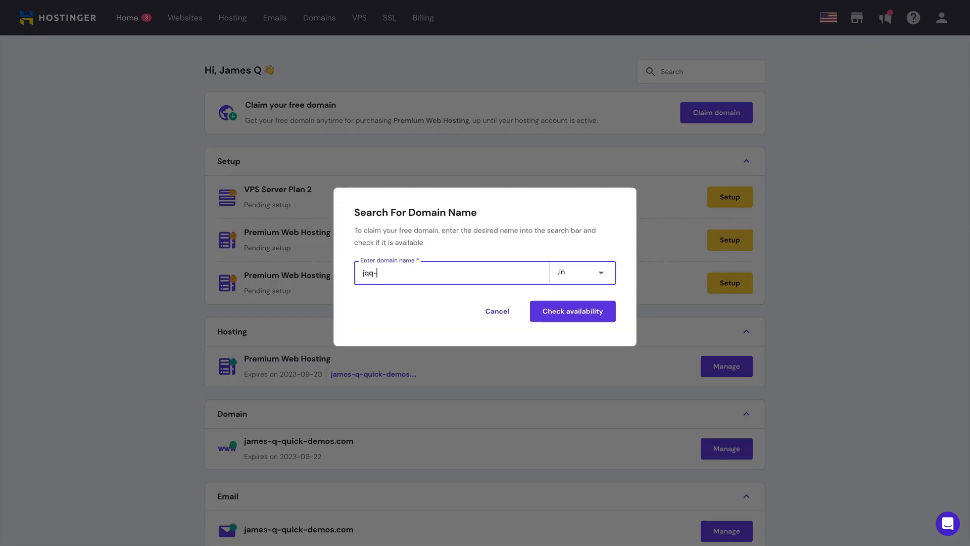
{"action": "type", "text": "hdmos"}
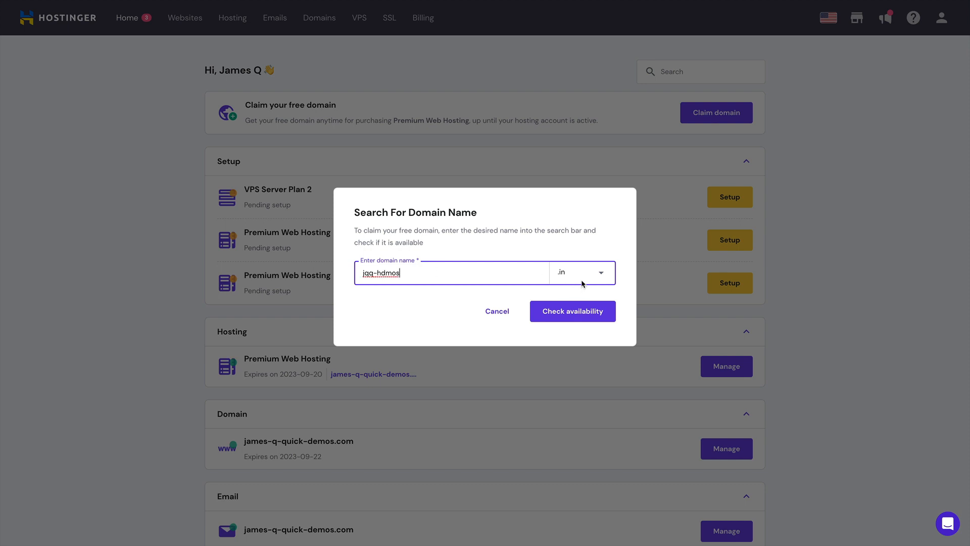
{"action": "left_click", "coordinate": [582, 272]}
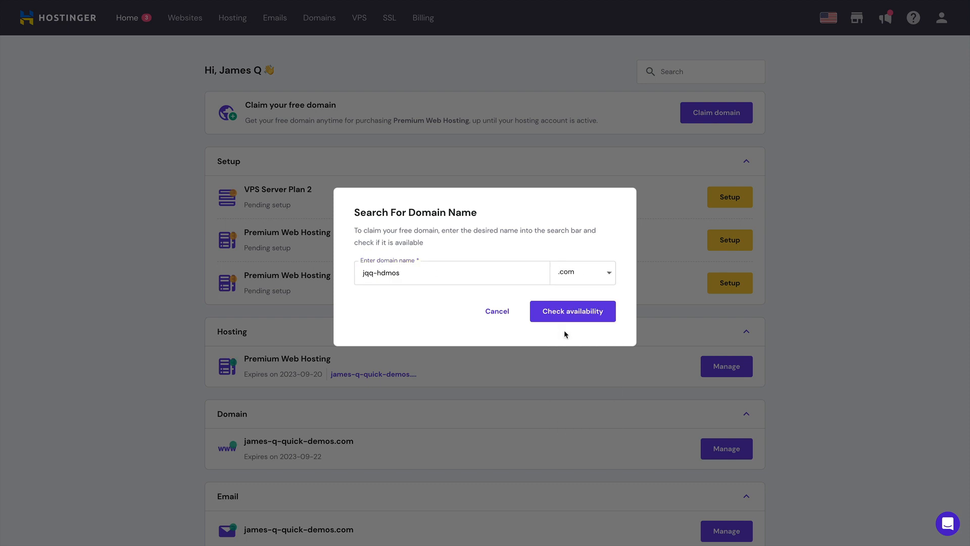
{"action": "left_click", "coordinate": [572, 310]}
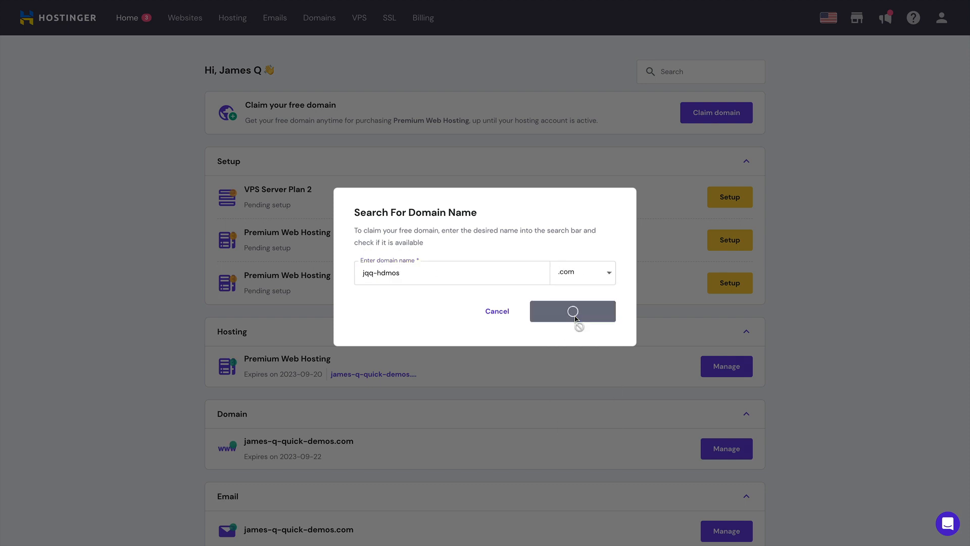
{"action": "left_click", "coordinate": [572, 310]}
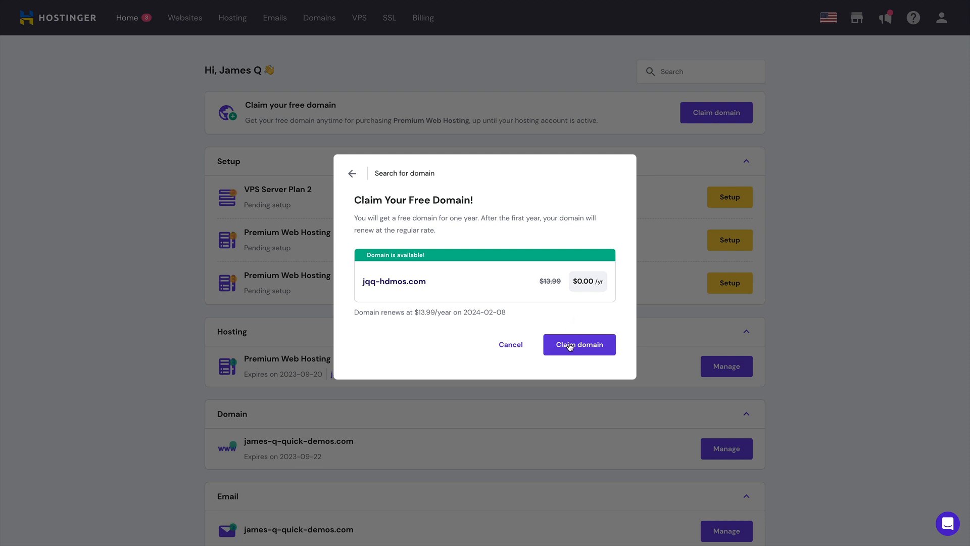
Claim jqq-hdmos.com as the free domain and return to the home dashboard.
{"action": "left_click", "coordinate": [578, 344]}
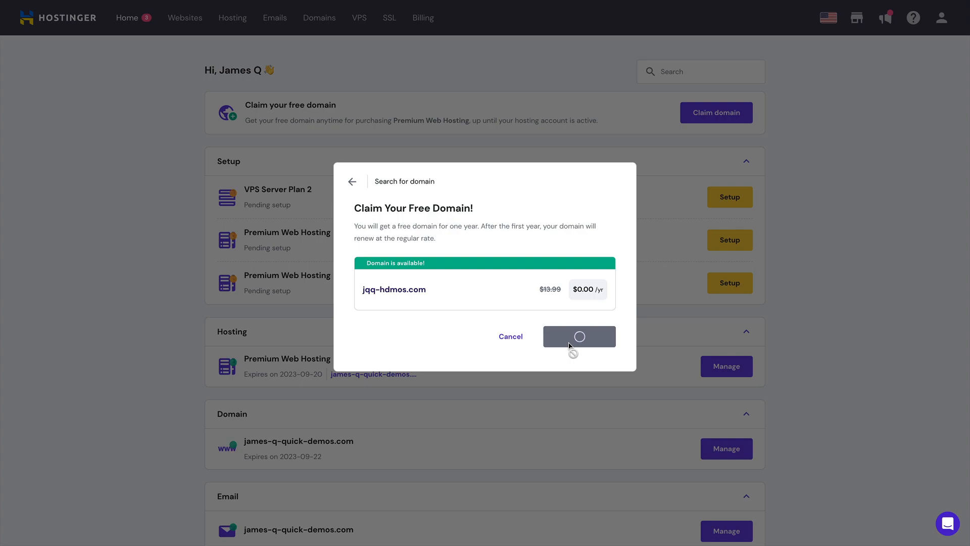
{"action": "left_click", "coordinate": [578, 336]}
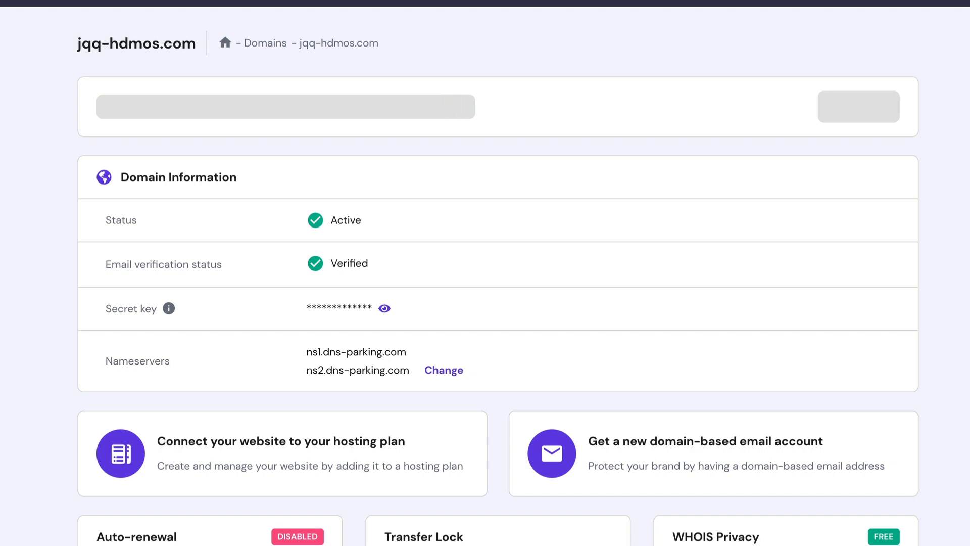
{"action": "left_click", "coordinate": [127, 17]}
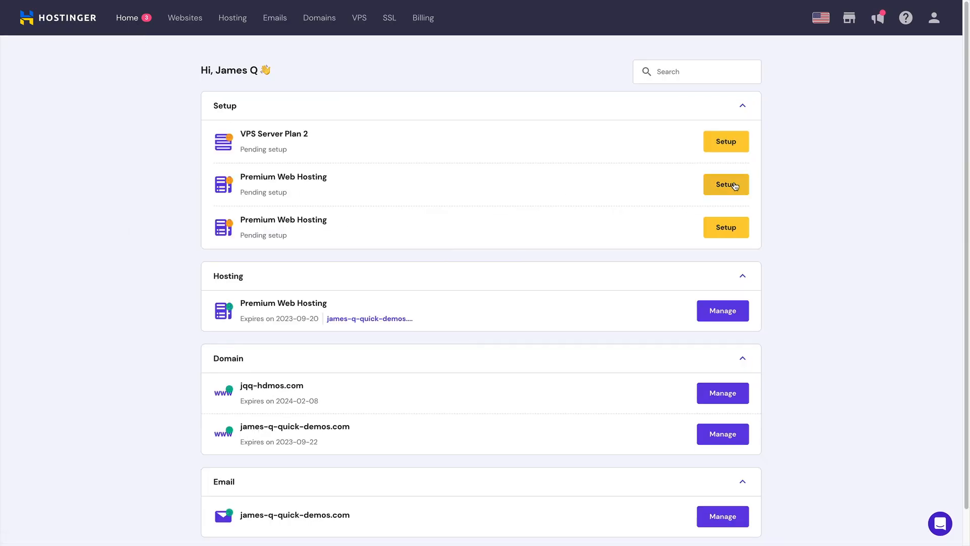
Start Premium Web Hosting setup with an empty website on jqq-hdmos.com.
{"action": "left_click", "coordinate": [726, 184]}
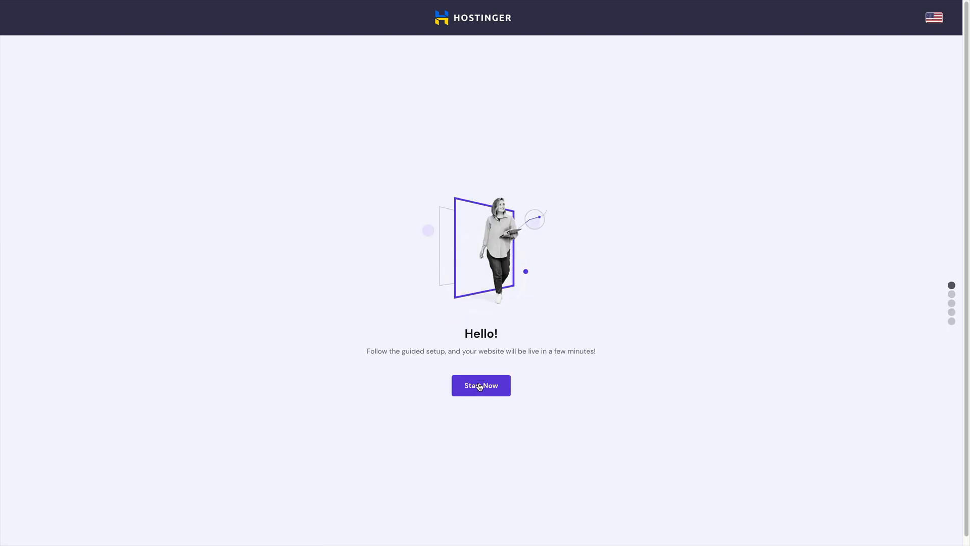
{"action": "left_click", "coordinate": [481, 386]}
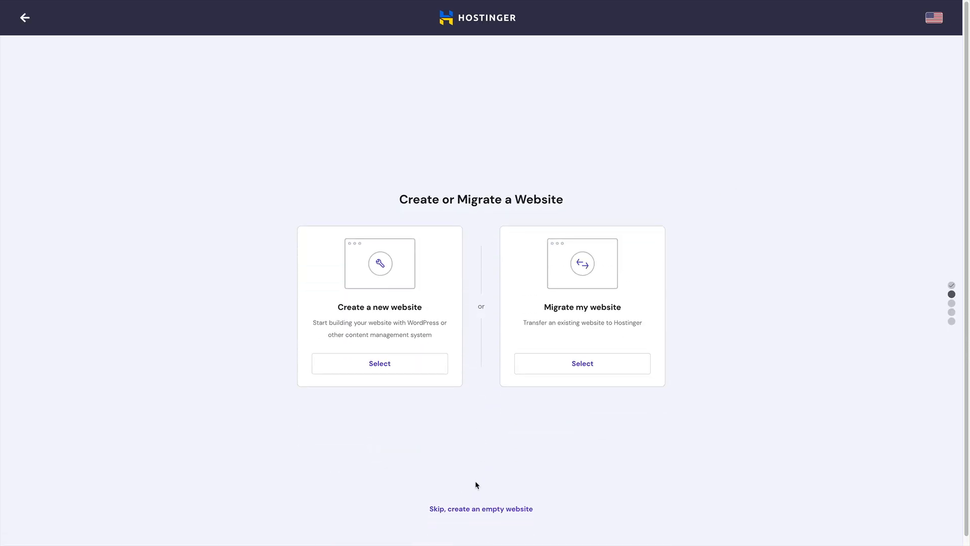
{"action": "mouse_move", "coordinate": [481, 509]}
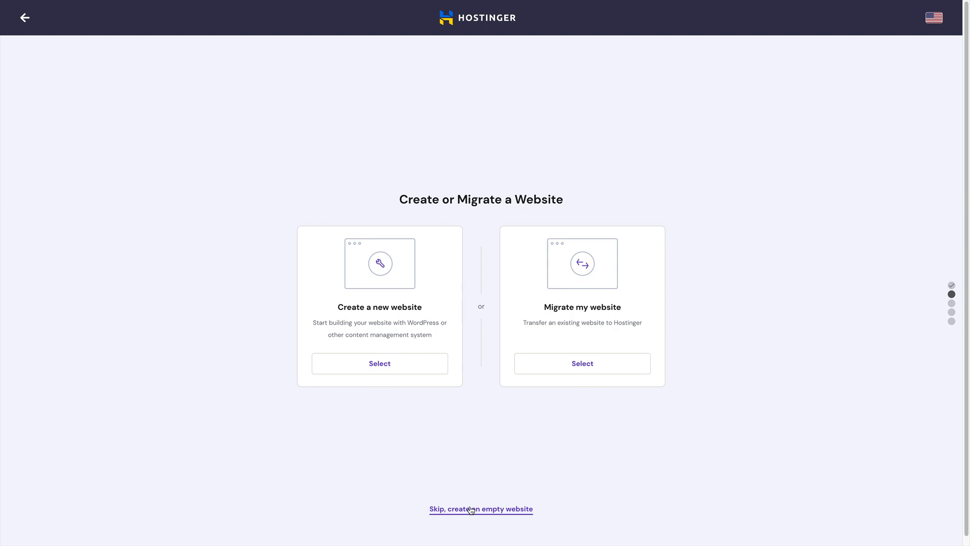
{"action": "left_click", "coordinate": [481, 509]}
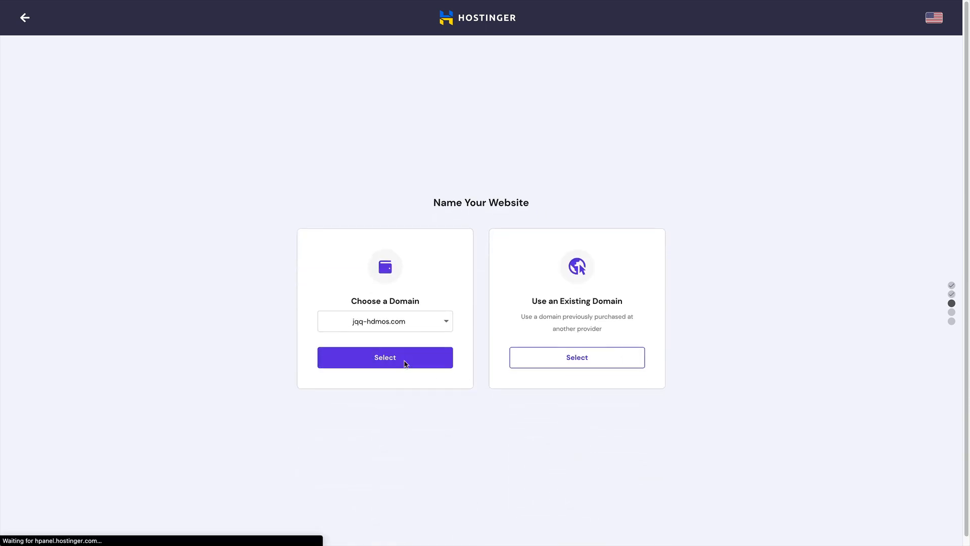
{"action": "left_click", "coordinate": [384, 357]}
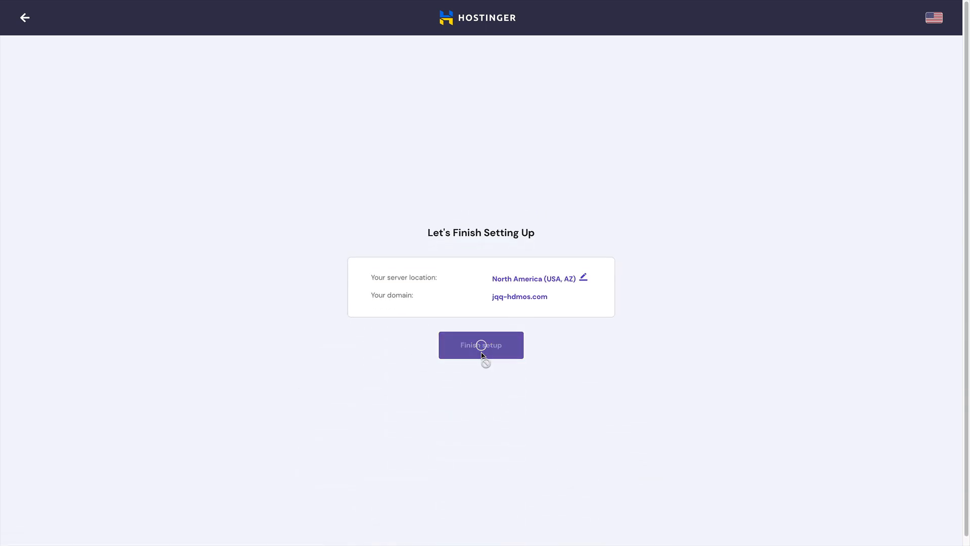
Finish the website setup and go to the site's hosting dashboard.
{"action": "left_click", "coordinate": [481, 345]}
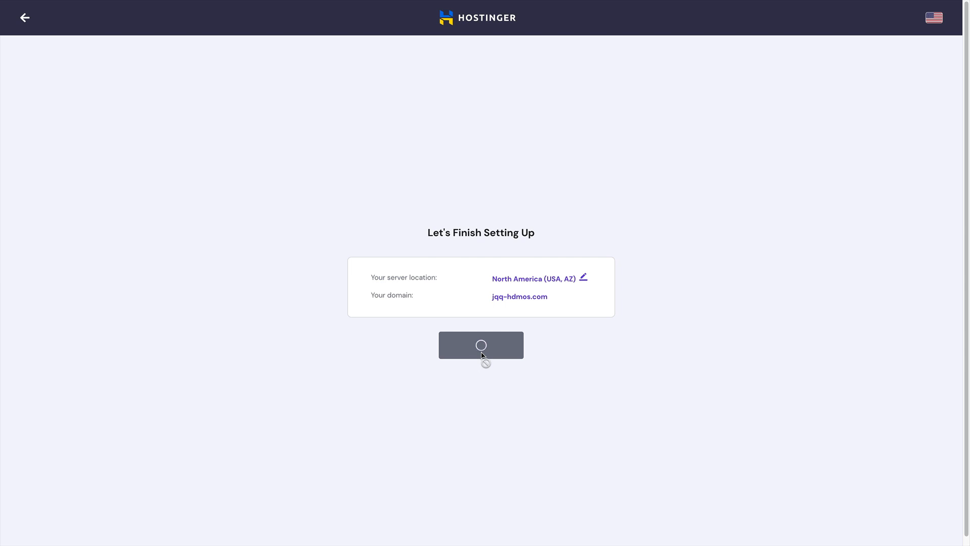
{"action": "left_click", "coordinate": [481, 344]}
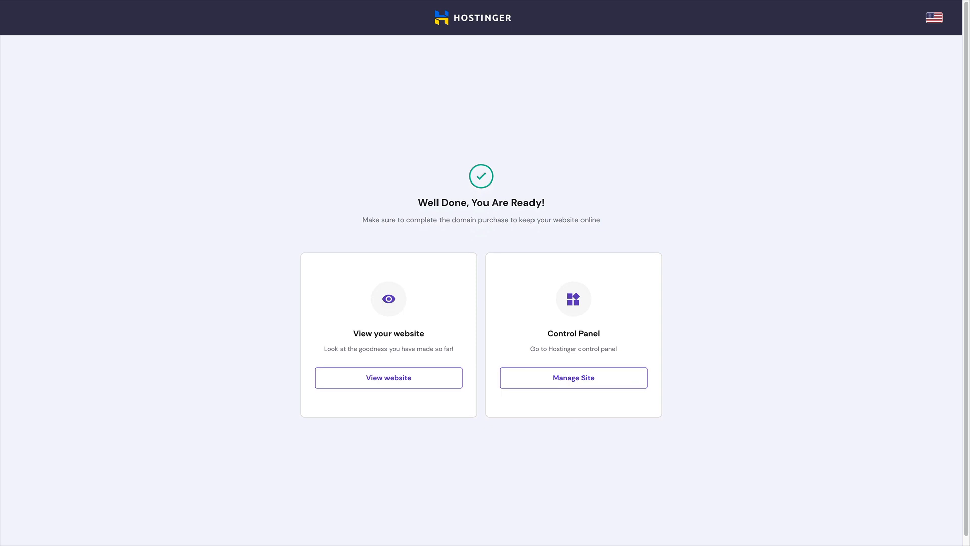
{"action": "left_click", "coordinate": [573, 377]}
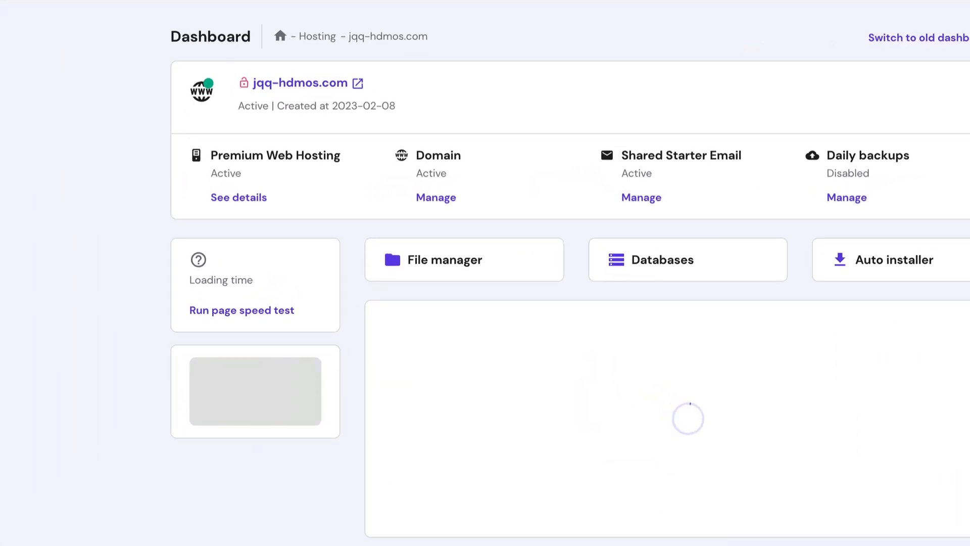
Delete default.php from public_html in the file manager.
{"action": "left_click", "coordinate": [444, 260]}
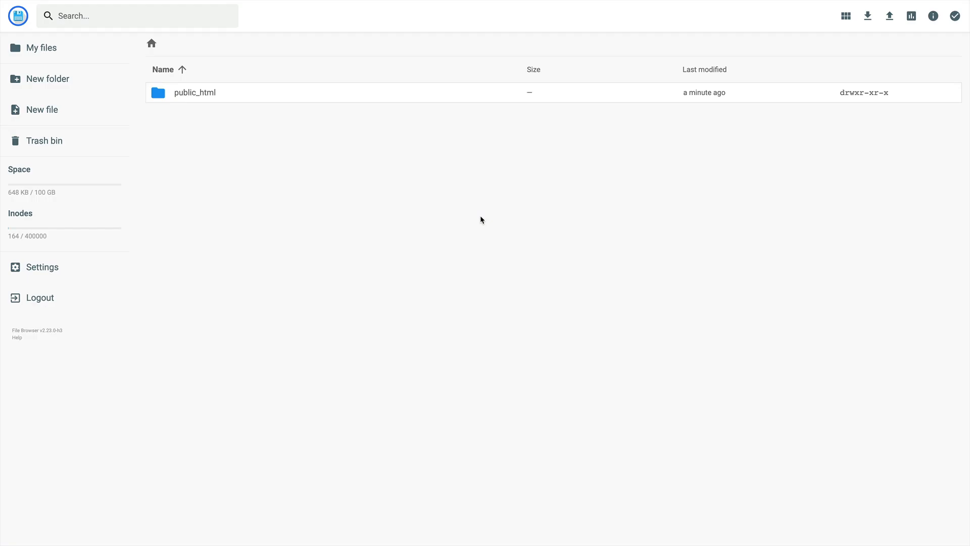
{"action": "double_click", "coordinate": [194, 92]}
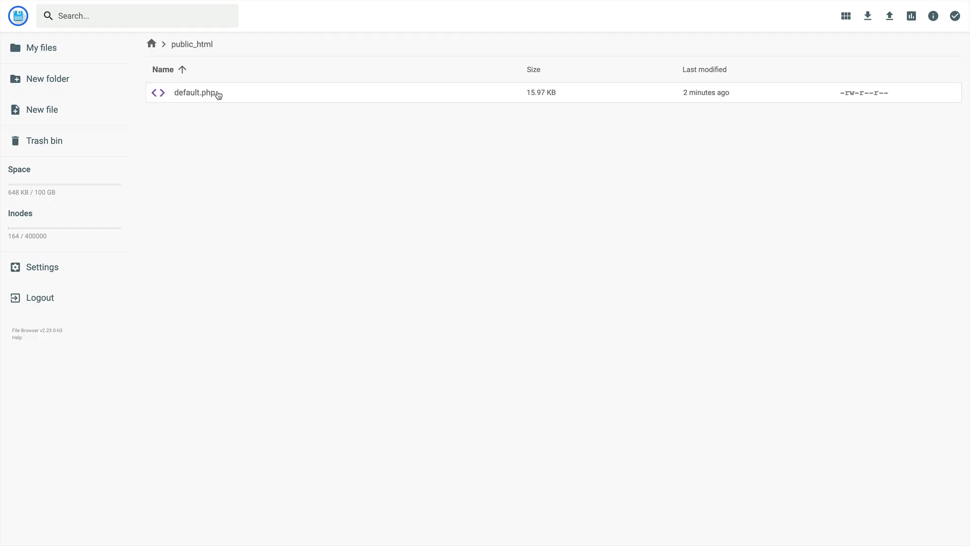
{"action": "left_click", "coordinate": [823, 15]}
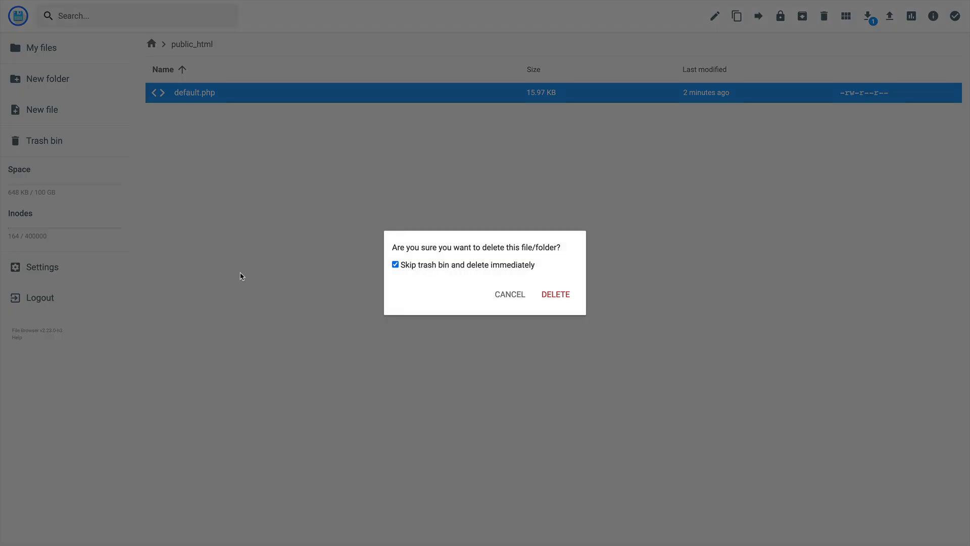
{"action": "left_click", "coordinate": [555, 294]}
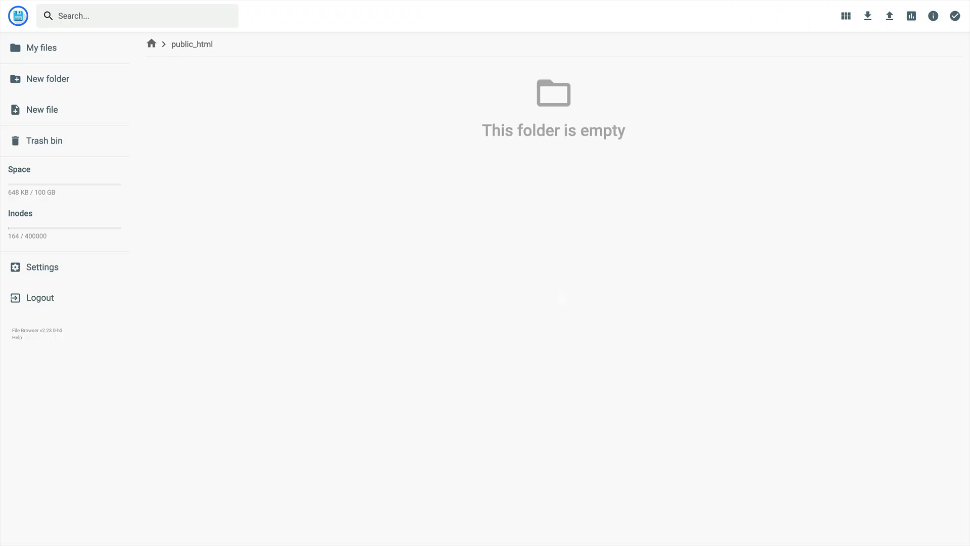